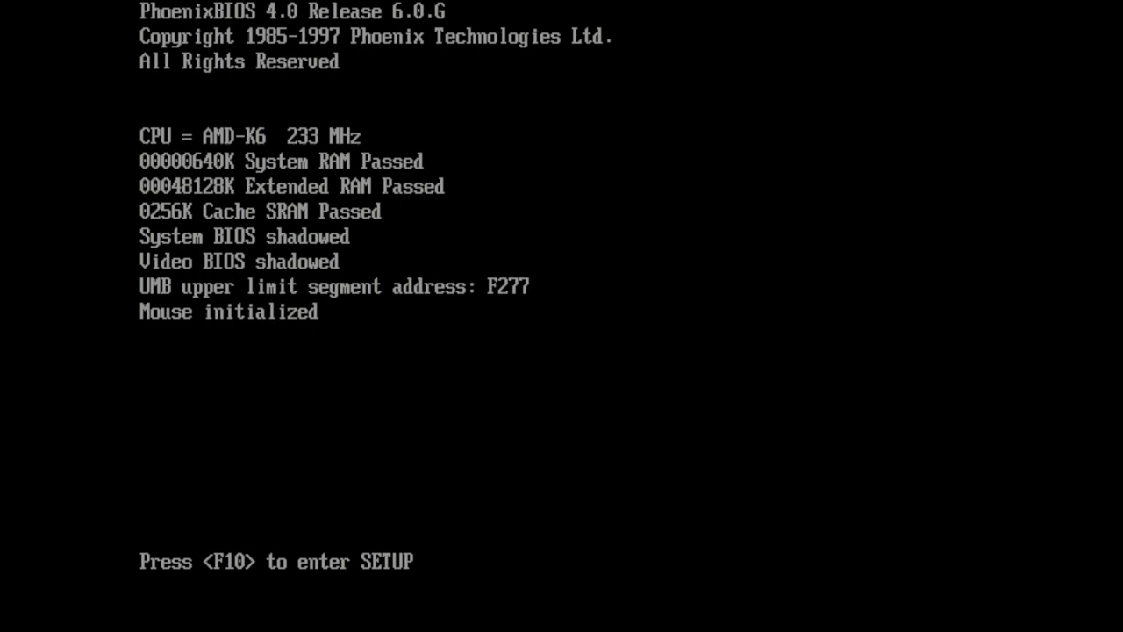
- Enter Phoenix BIOS Setup with F10, browse the Advanced tab, then exit setup
{"action": "key", "text": "f10"}
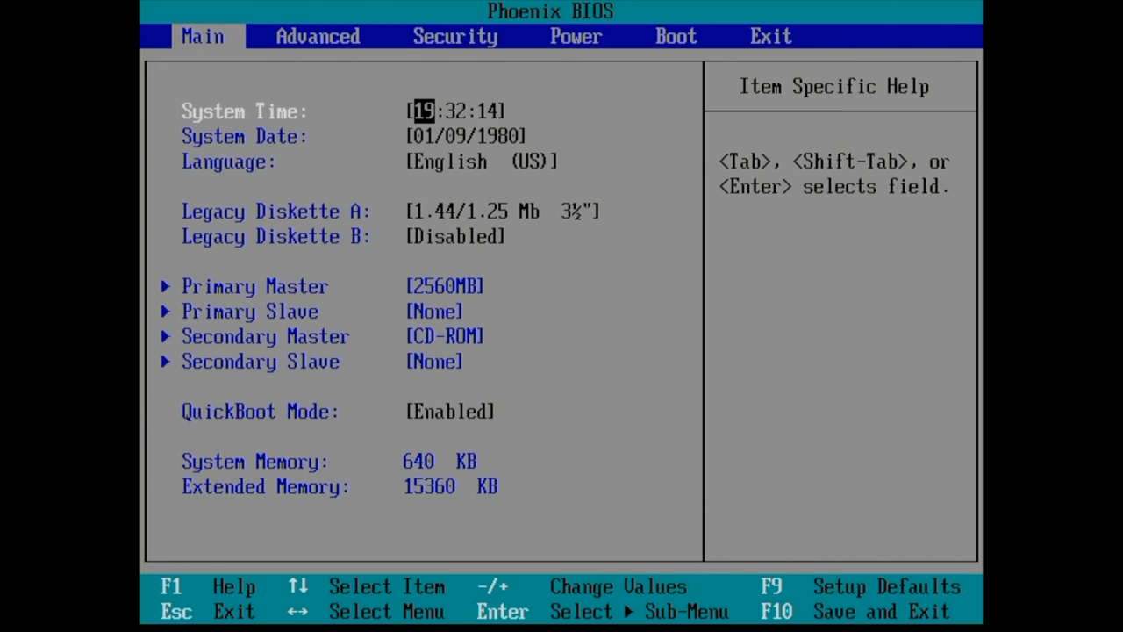
{"action": "left_click", "coordinate": [317, 36]}
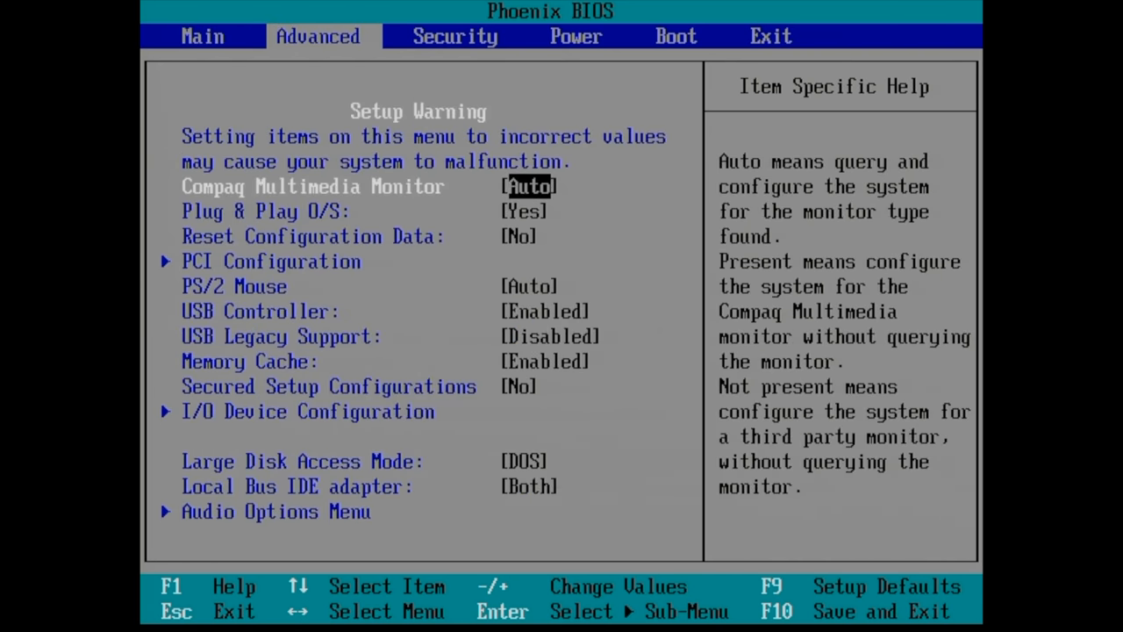
{"action": "key", "text": "Down"}
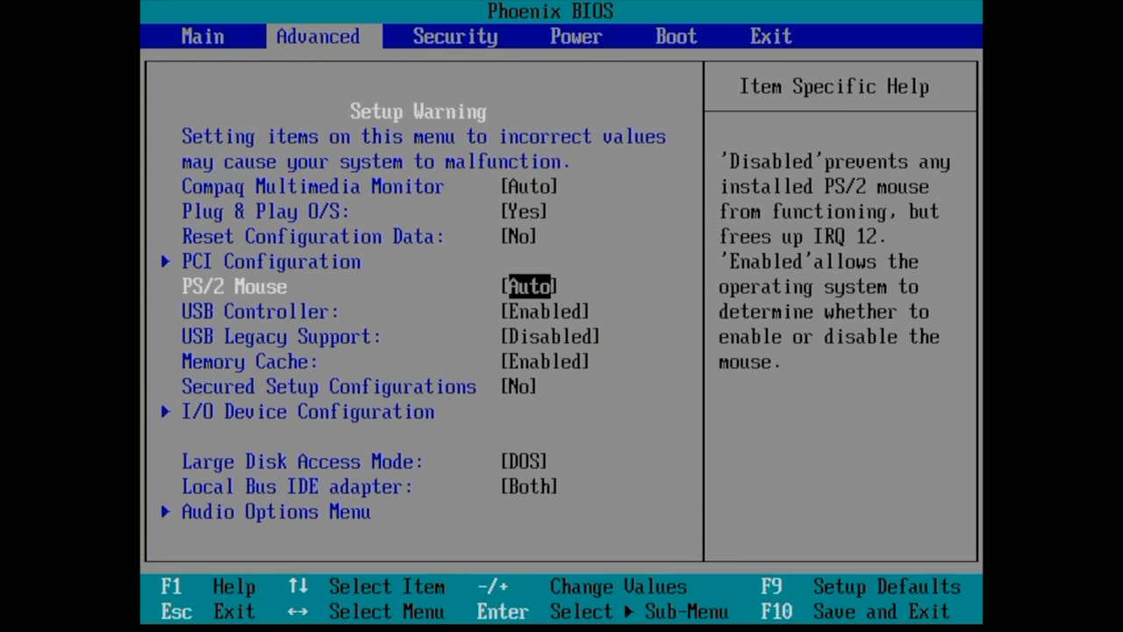
{"action": "left_click", "coordinate": [575, 36]}
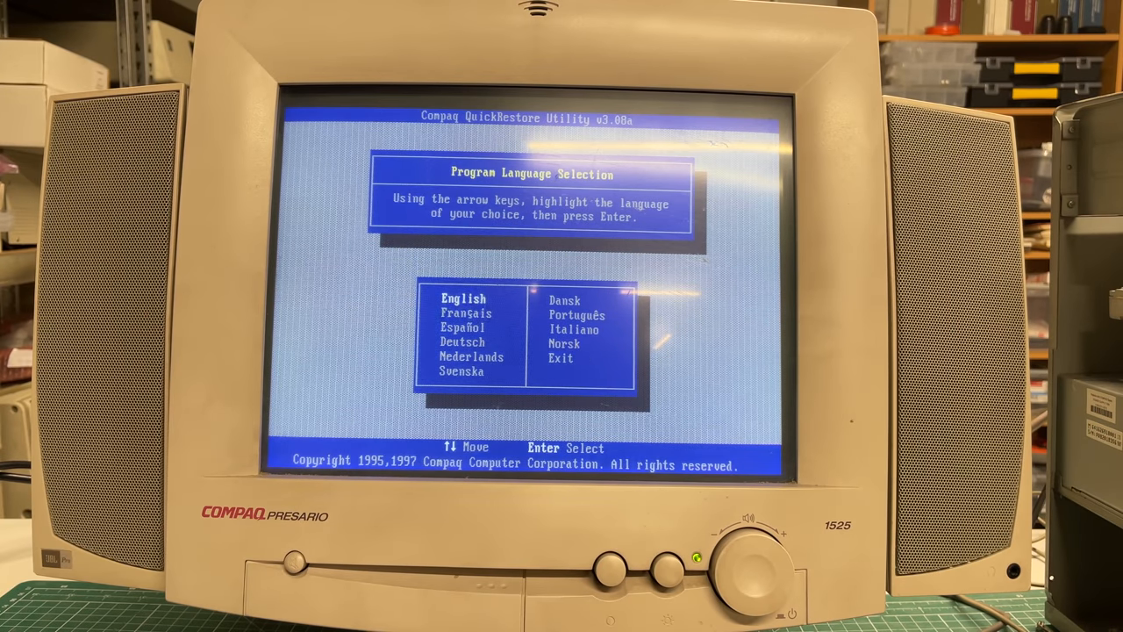
- Select English in the QuickRestore Program Language Selection list
{"action": "key", "text": "Enter"}
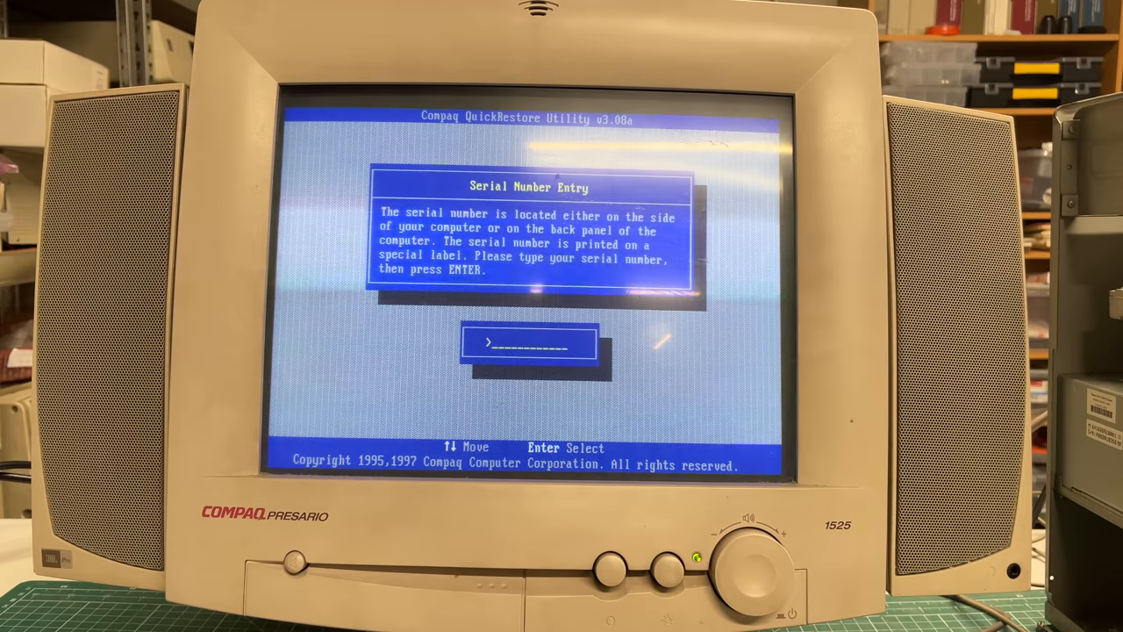
{"action": "type", "text": "8814BSWJ0302"}
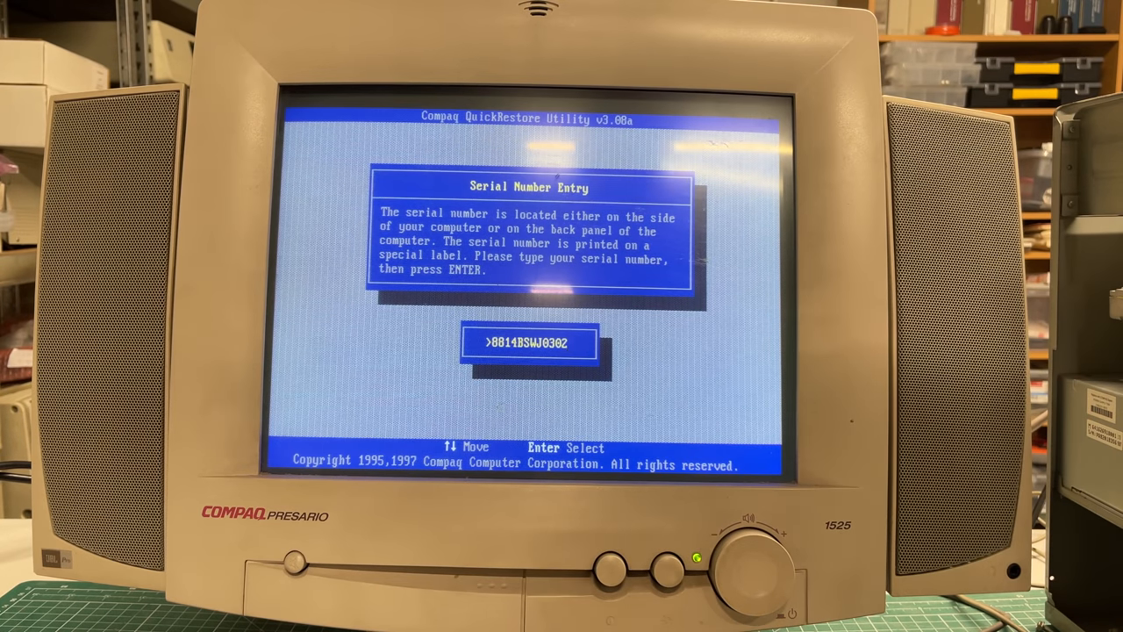
{"action": "key", "text": "enter"}
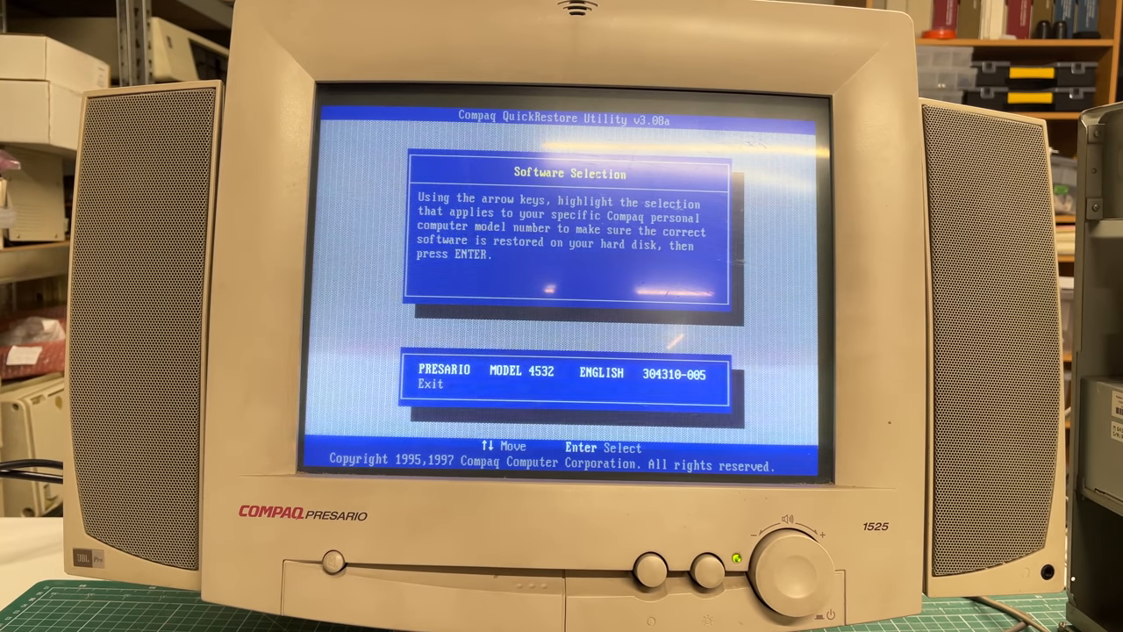
{"action": "key", "text": "enter"}
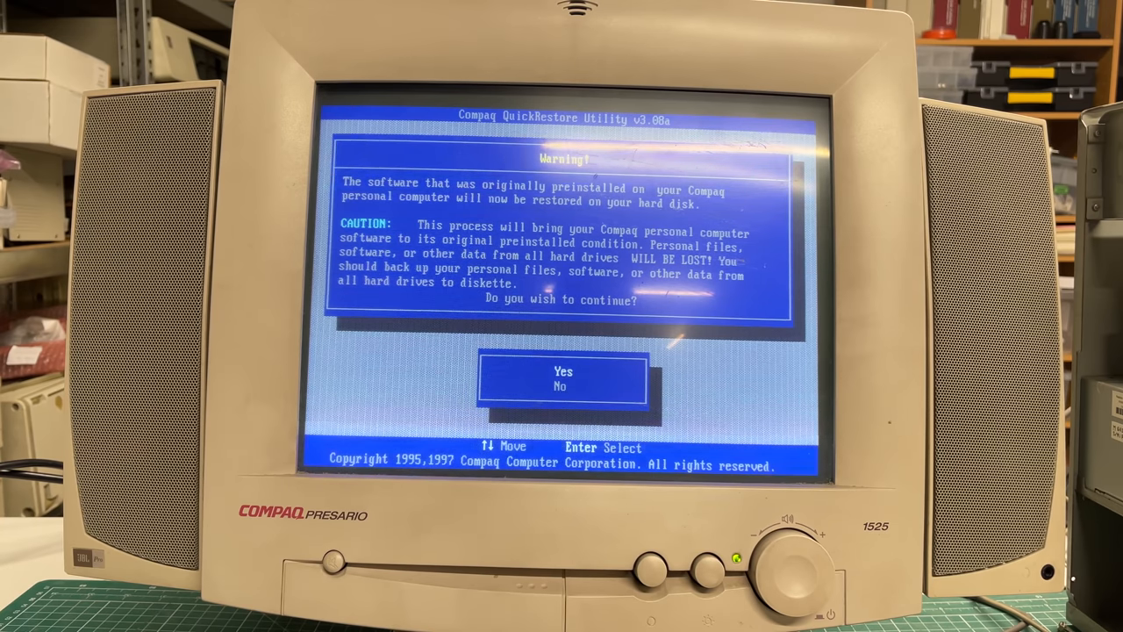
{"action": "key", "text": "Enter"}
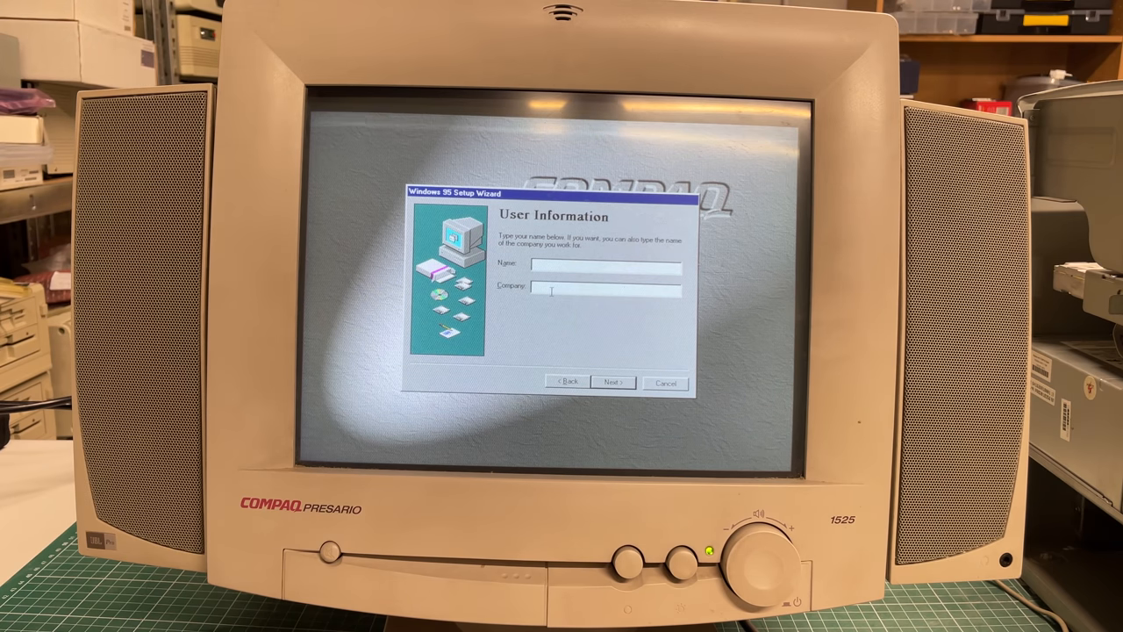
- Pass User Information and Certificate of Authenticity, then answer the restart prompt
{"action": "left_click", "coordinate": [612, 382]}
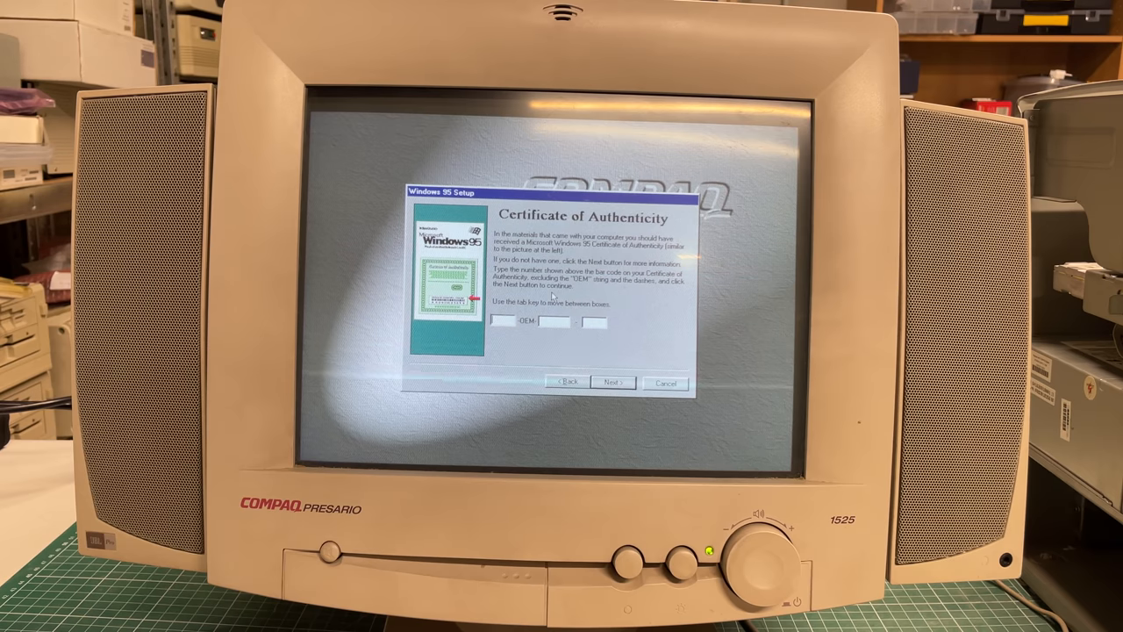
{"action": "left_click", "coordinate": [612, 381]}
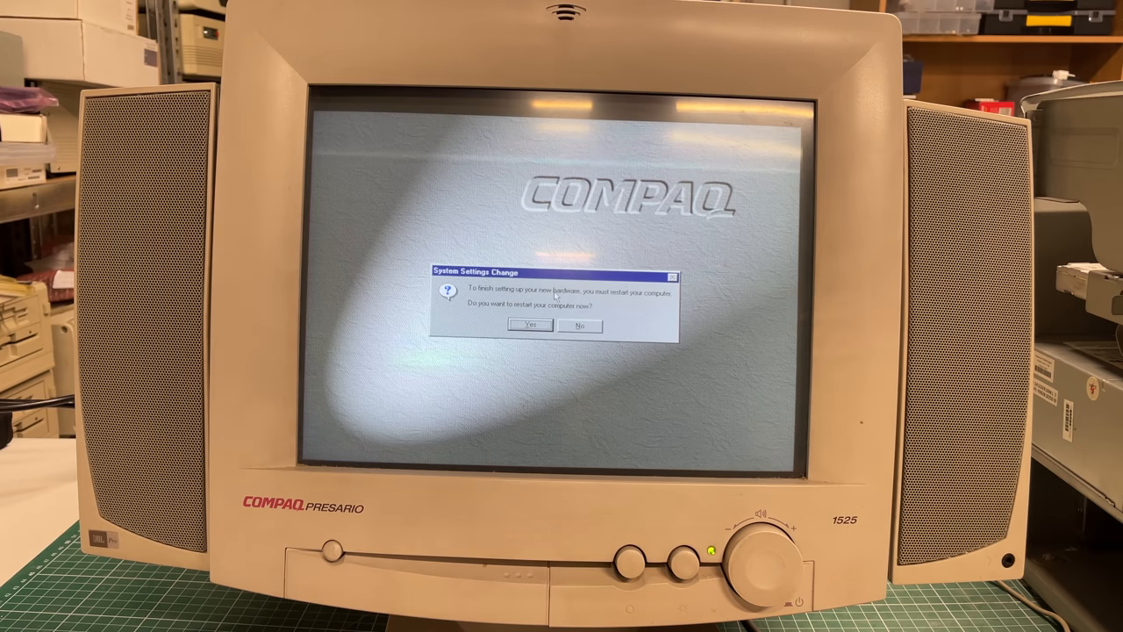
{"action": "left_click", "coordinate": [529, 325]}
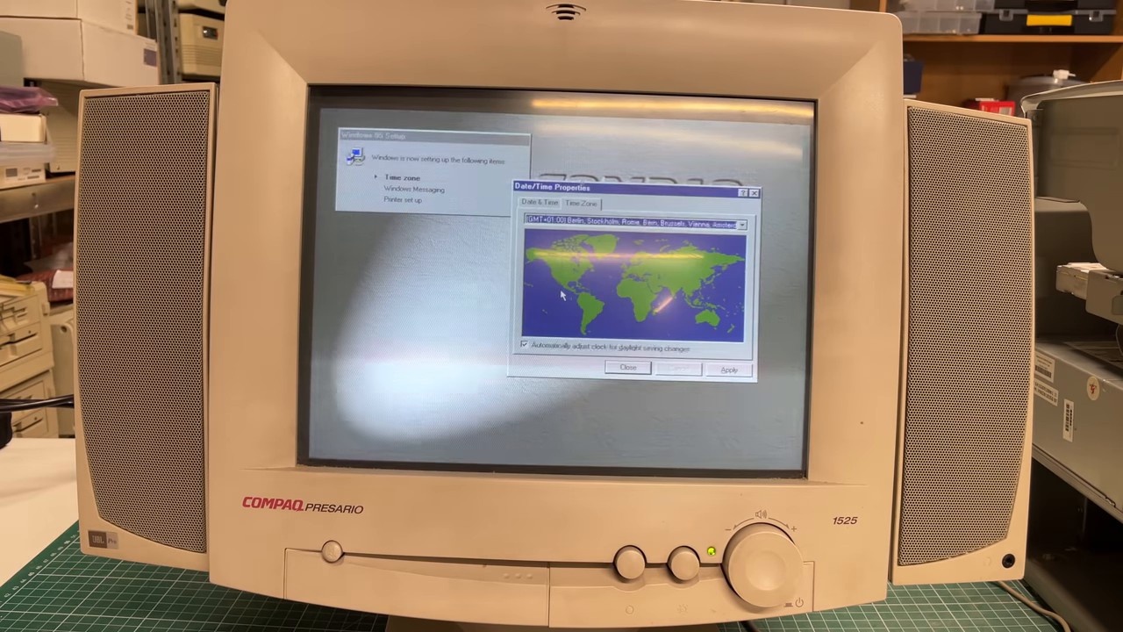
- Accept the GMT+01:00 time zone and proceed through the Add Printer Wizard
{"action": "left_click", "coordinate": [627, 367]}
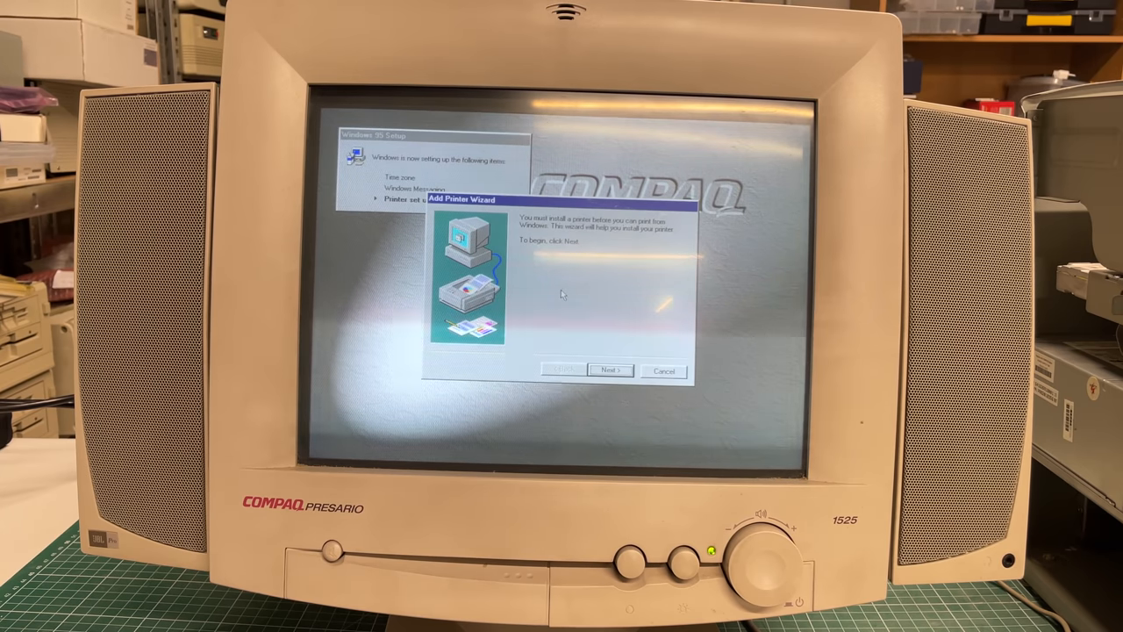
{"action": "left_click", "coordinate": [610, 370]}
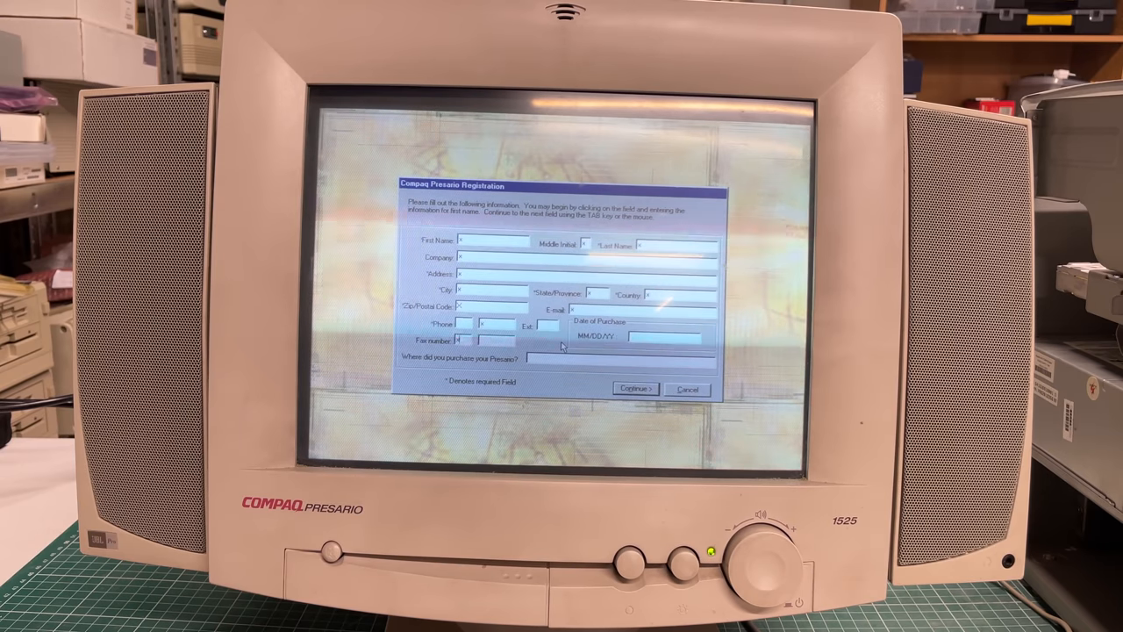
- Continue past the registration personal details page and the computer-skills survey
{"action": "left_click", "coordinate": [635, 388]}
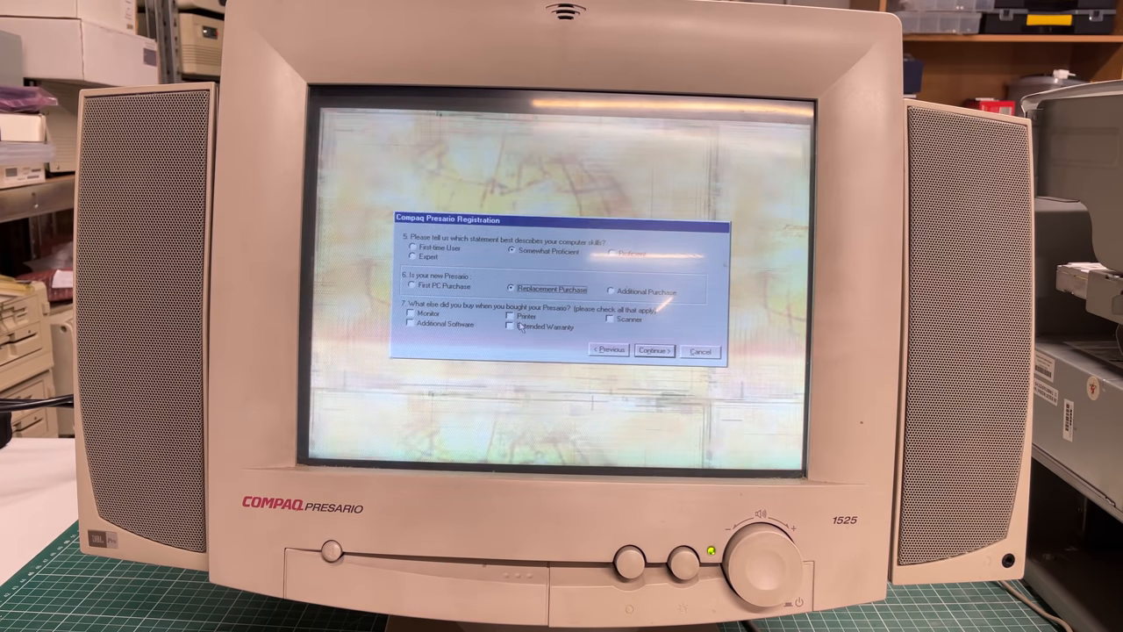
{"action": "left_click", "coordinate": [651, 350]}
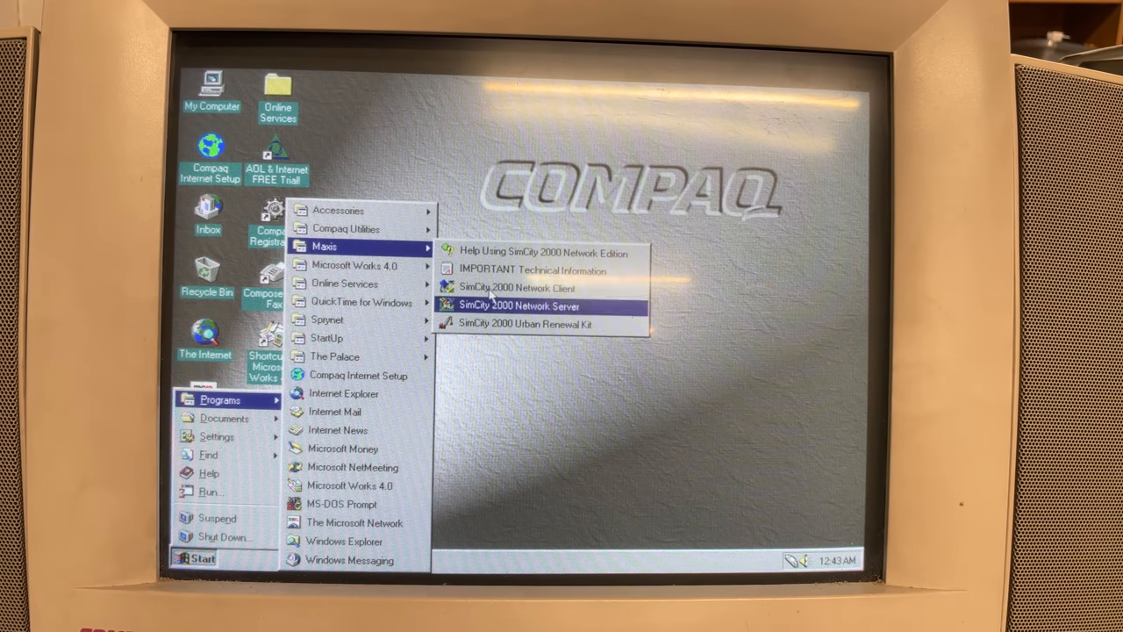
{"action": "mouse_move", "coordinate": [517, 287]}
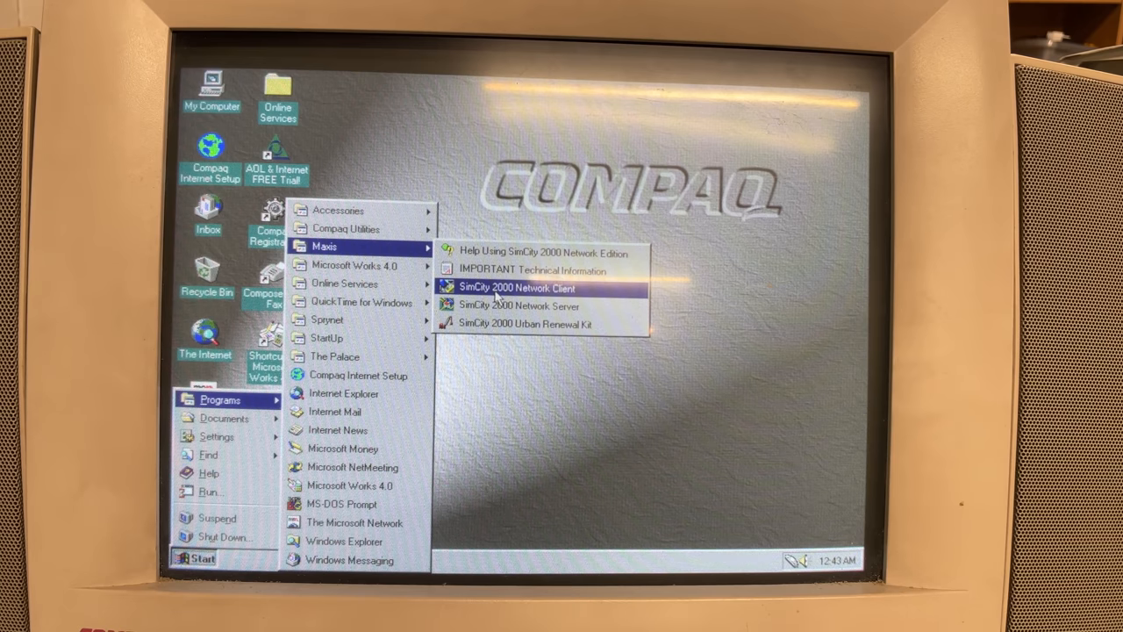
- Launch SimCity 2000 Network Edition, dismiss the 256-colour warning, and cancel Connection Method
{"action": "left_click", "coordinate": [517, 287]}
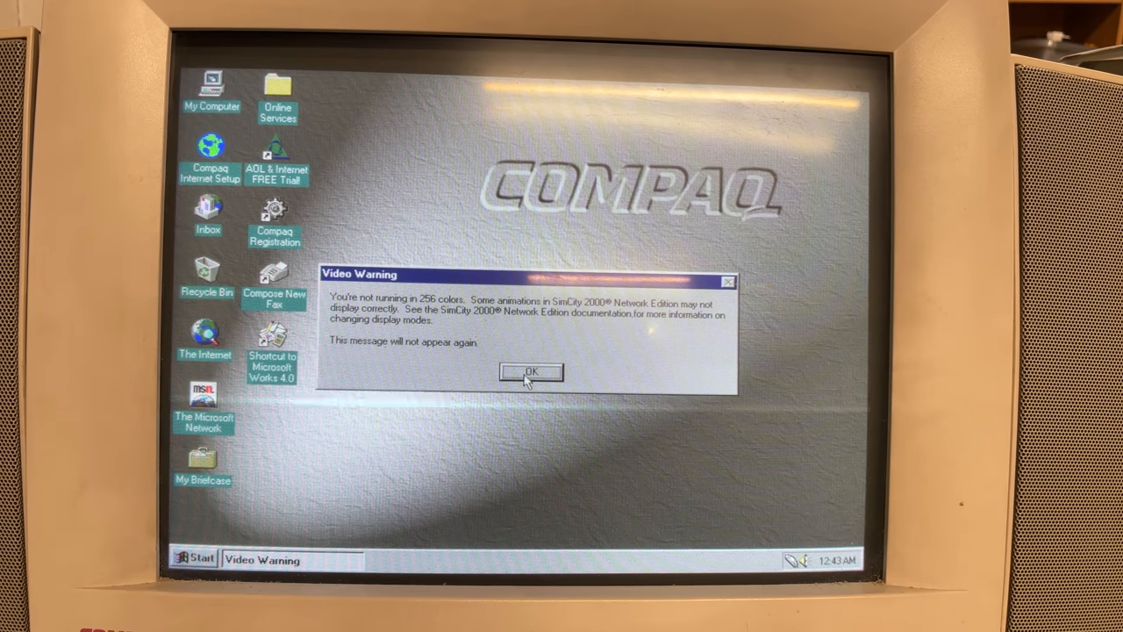
{"action": "left_click", "coordinate": [530, 371]}
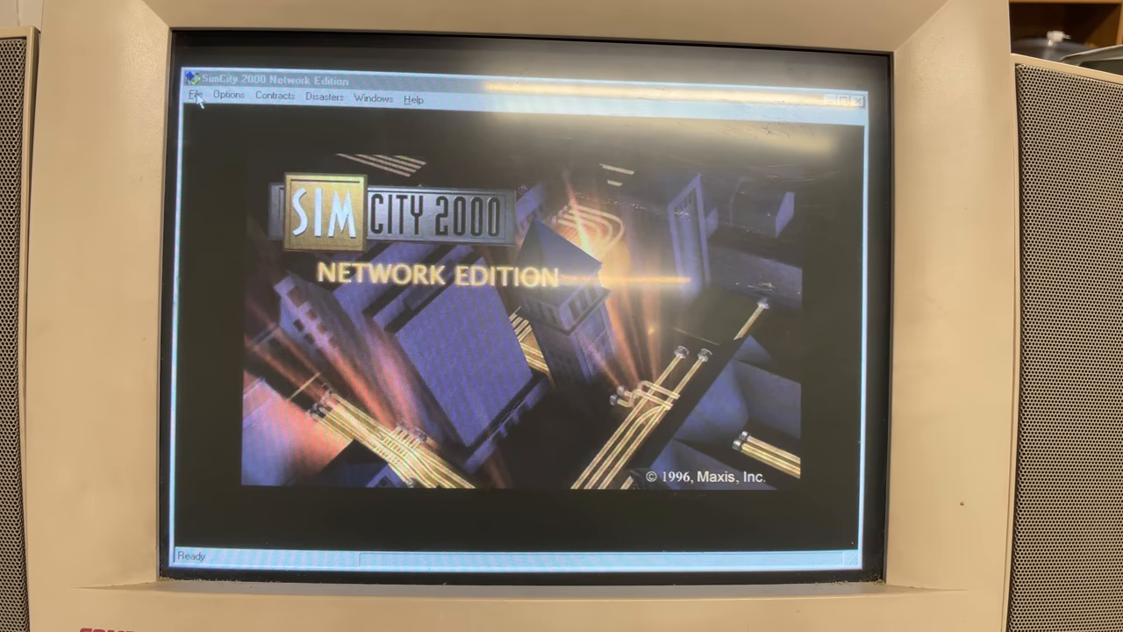
{"action": "left_click", "coordinate": [194, 95]}
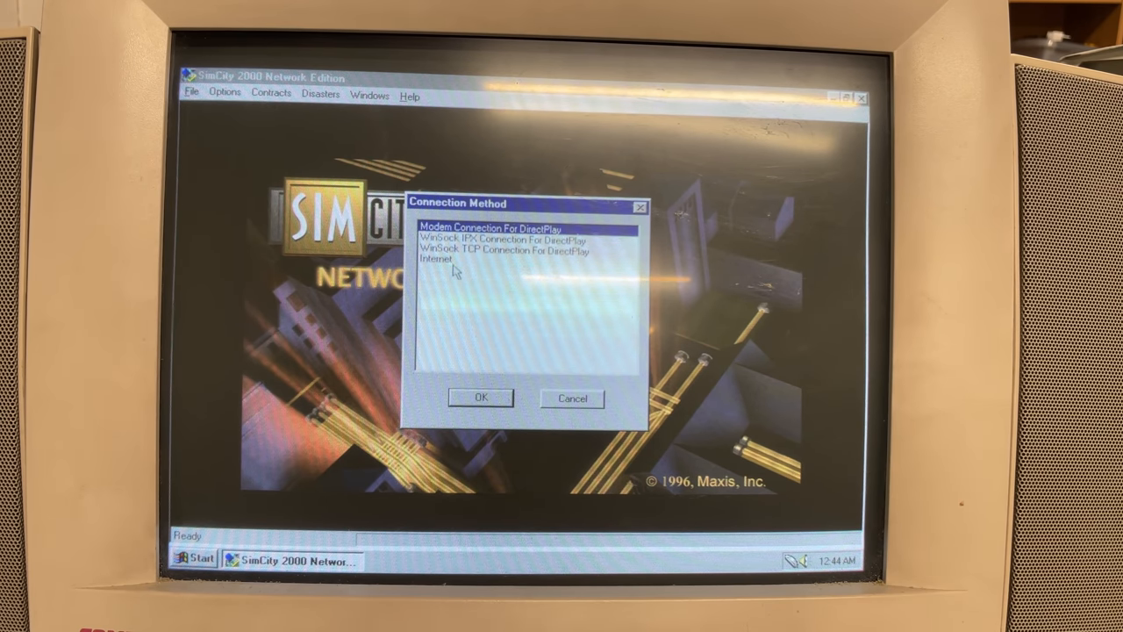
{"action": "left_click", "coordinate": [437, 259]}
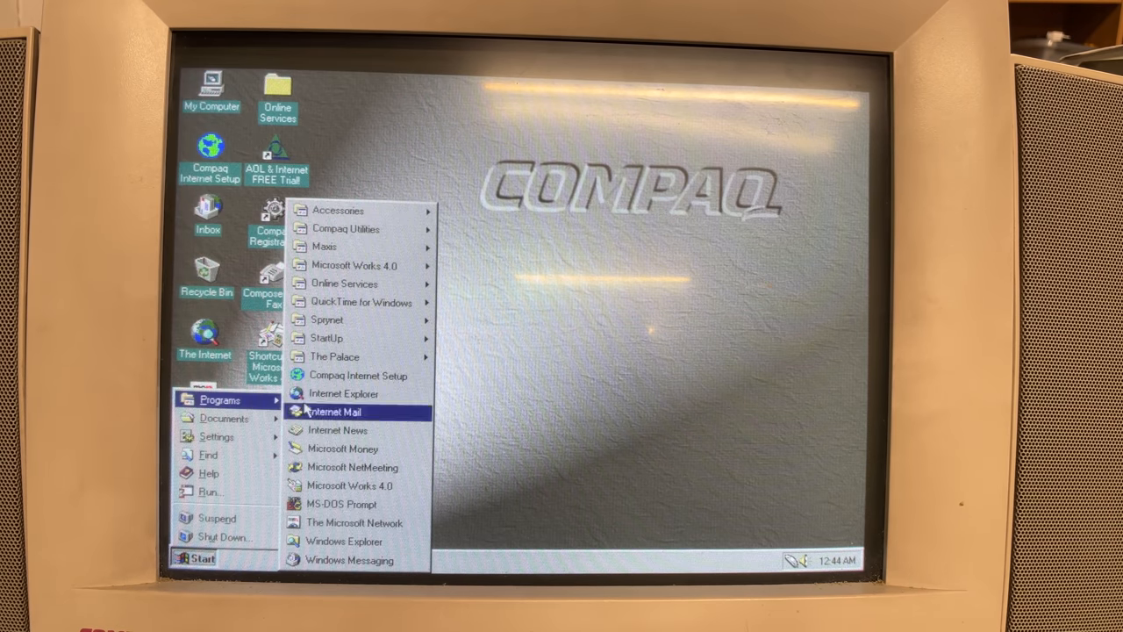
{"action": "mouse_move", "coordinate": [355, 265]}
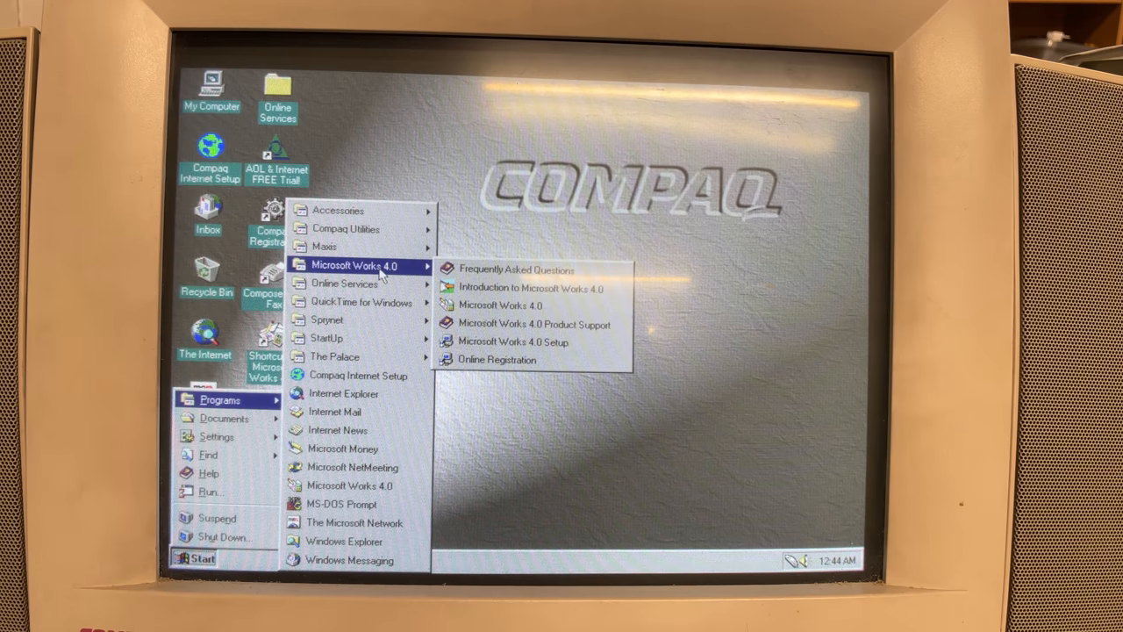
- Launch Microsoft Works 4.0 and step through its short introduction
{"action": "left_click", "coordinate": [499, 304]}
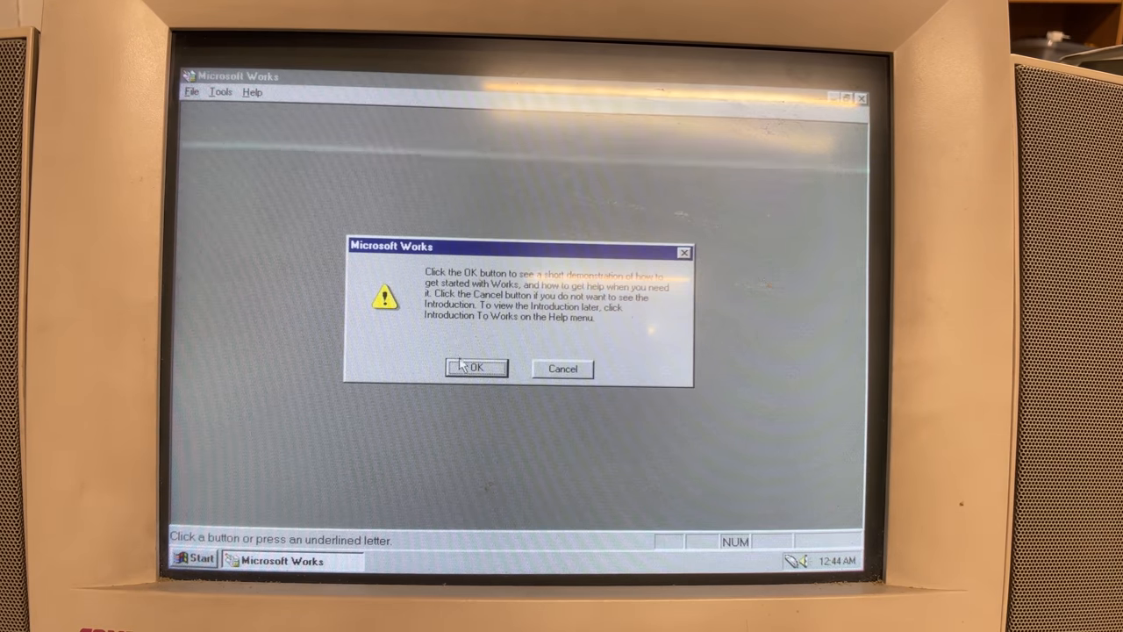
{"action": "left_click", "coordinate": [476, 368]}
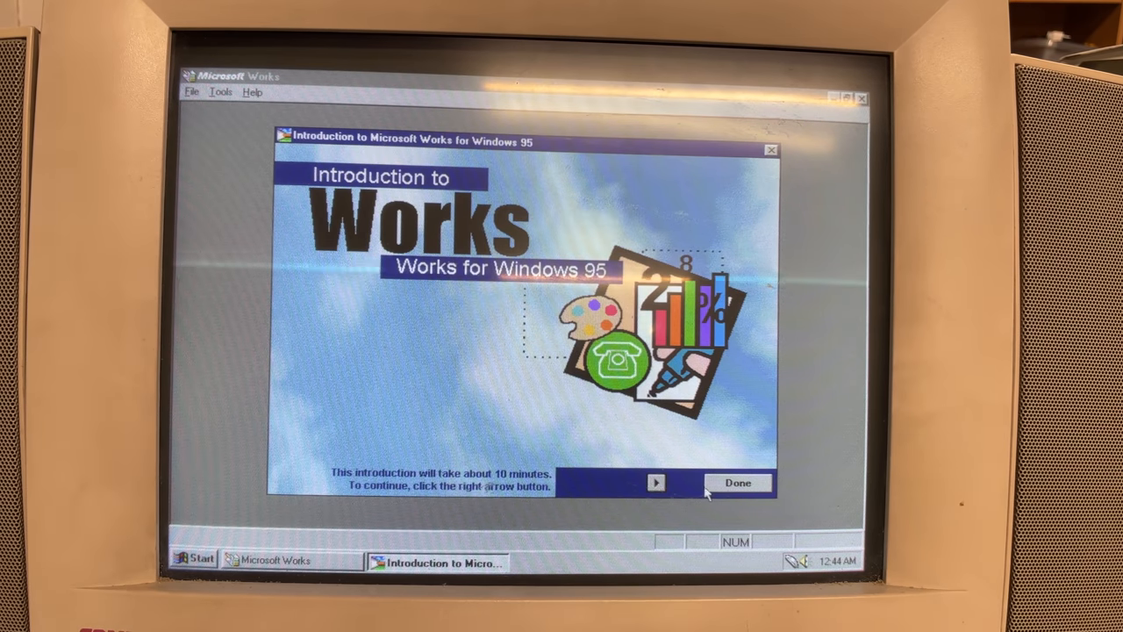
{"action": "left_click", "coordinate": [655, 482]}
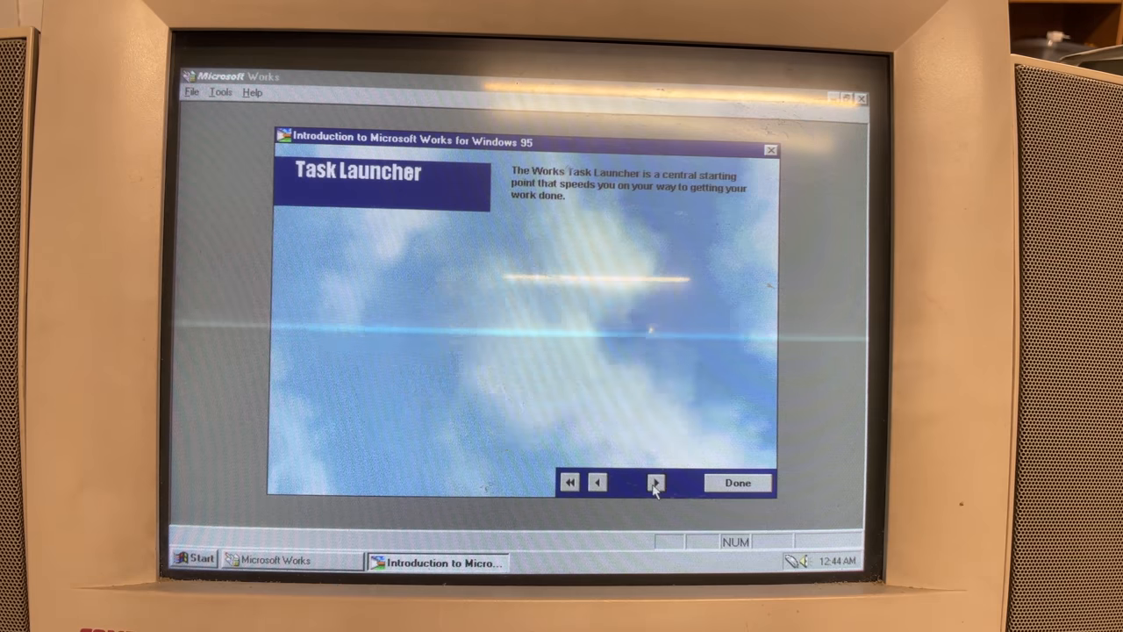
{"action": "left_click", "coordinate": [655, 482]}
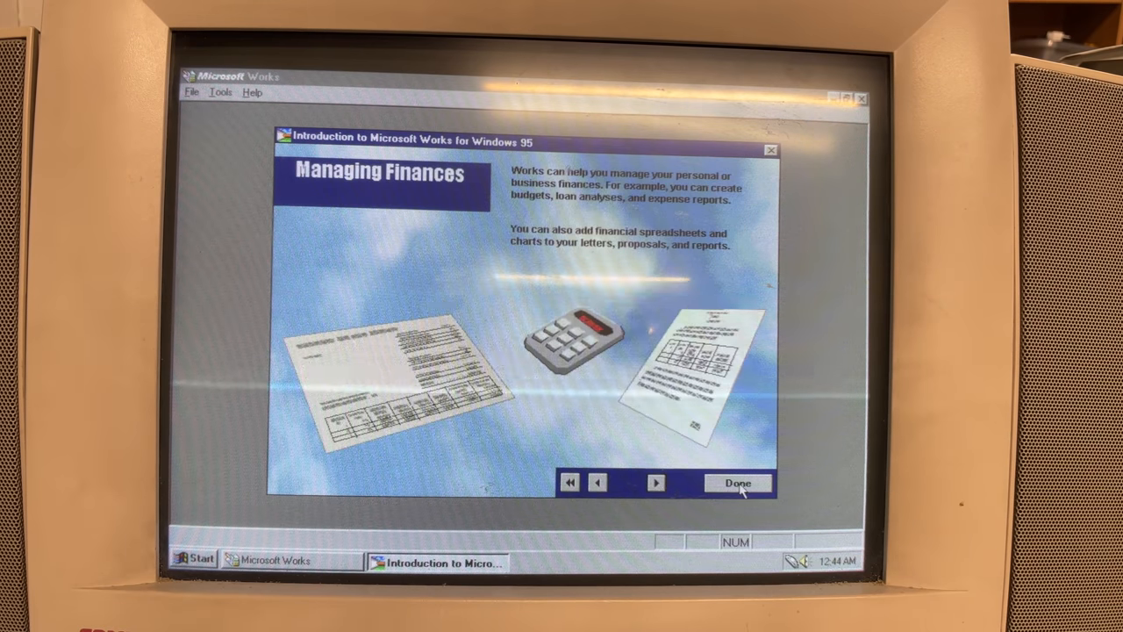
{"action": "left_click", "coordinate": [737, 483]}
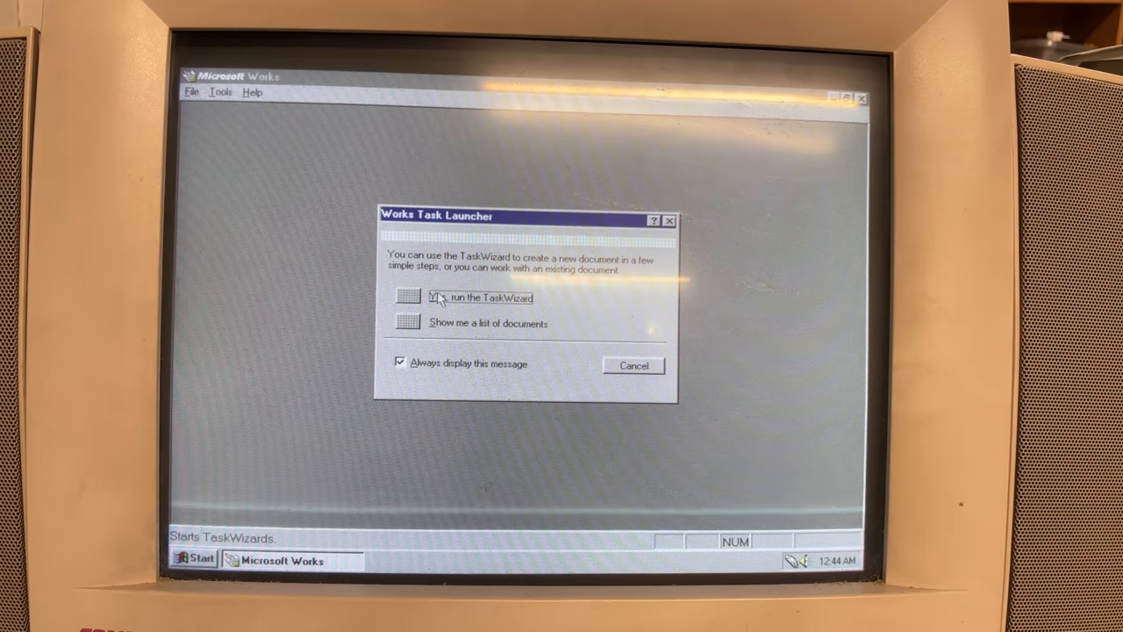
- Create a new Professional-layout letter with the Letter TaskWizard
{"action": "left_click", "coordinate": [483, 297]}
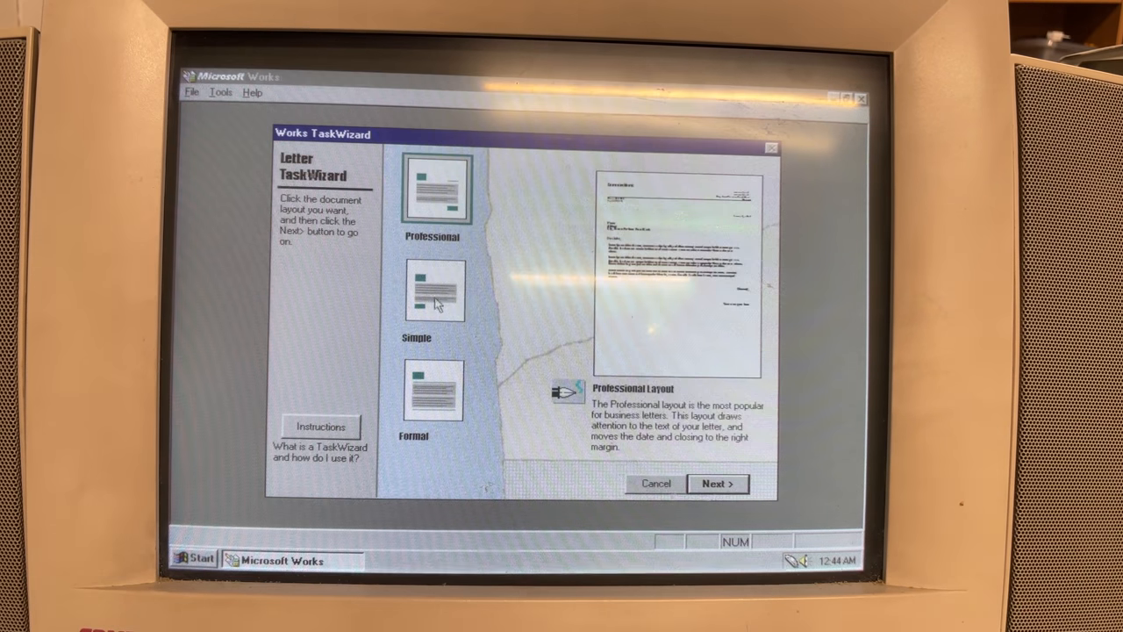
{"action": "left_click", "coordinate": [717, 483]}
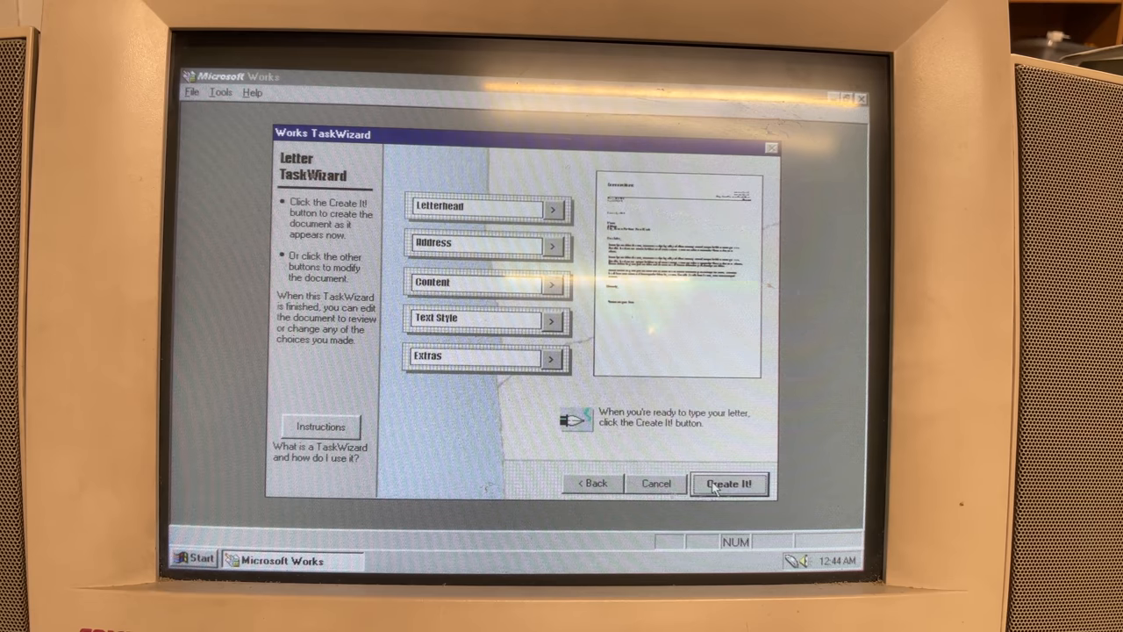
{"action": "left_click", "coordinate": [728, 483]}
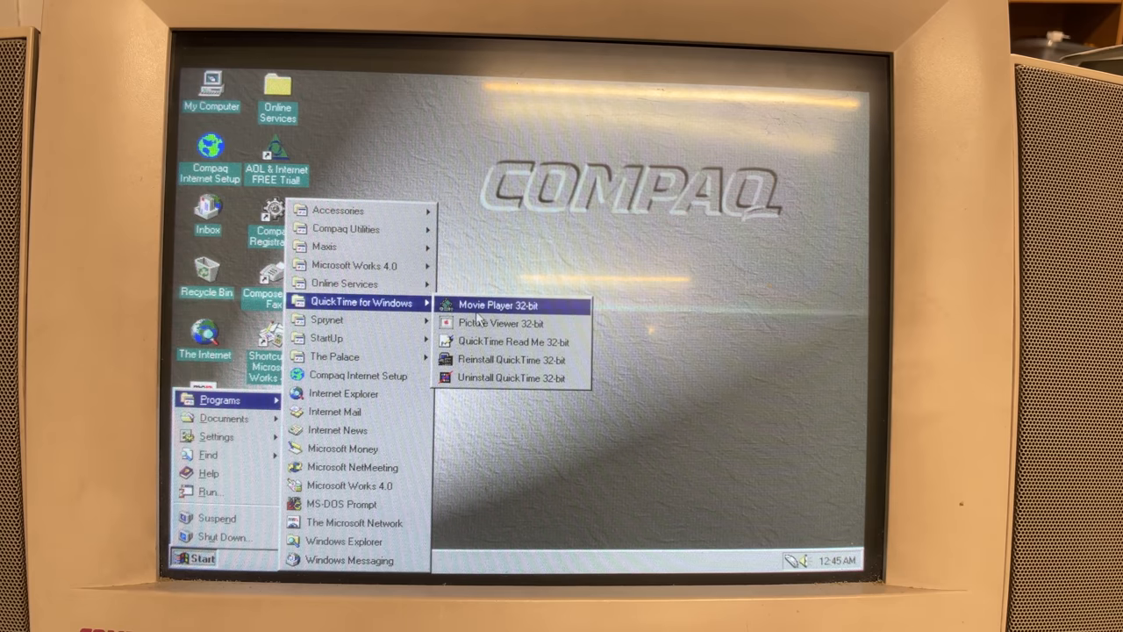
- Play the sample movie maximized in Movie Player 32-bit, close it, and reopen Programs
{"action": "left_click", "coordinate": [497, 304]}
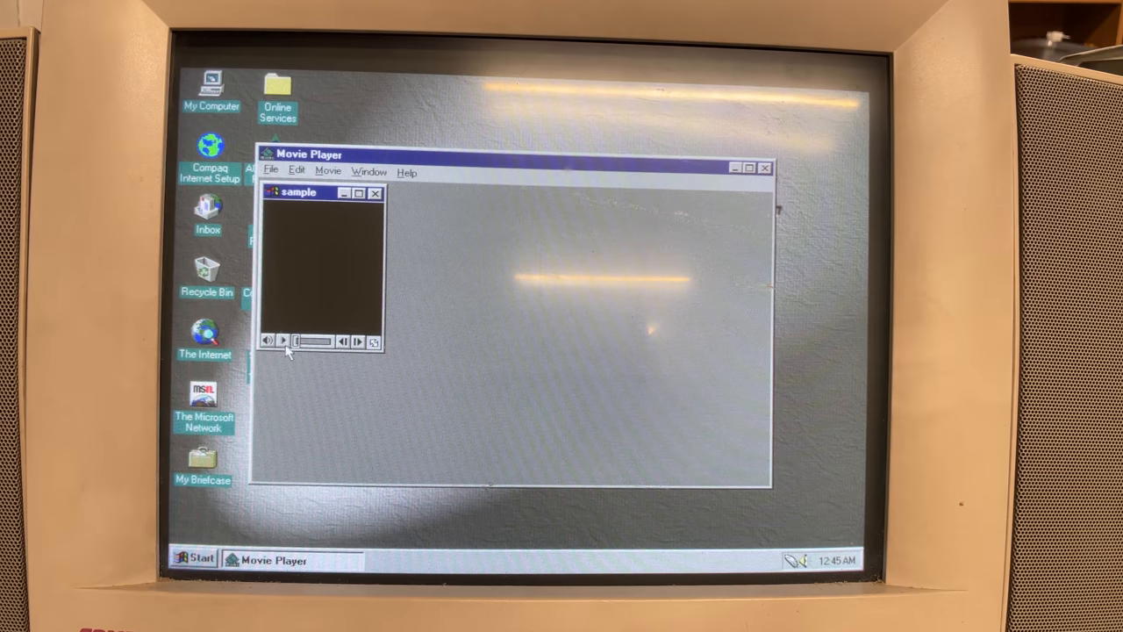
{"action": "left_click", "coordinate": [283, 341]}
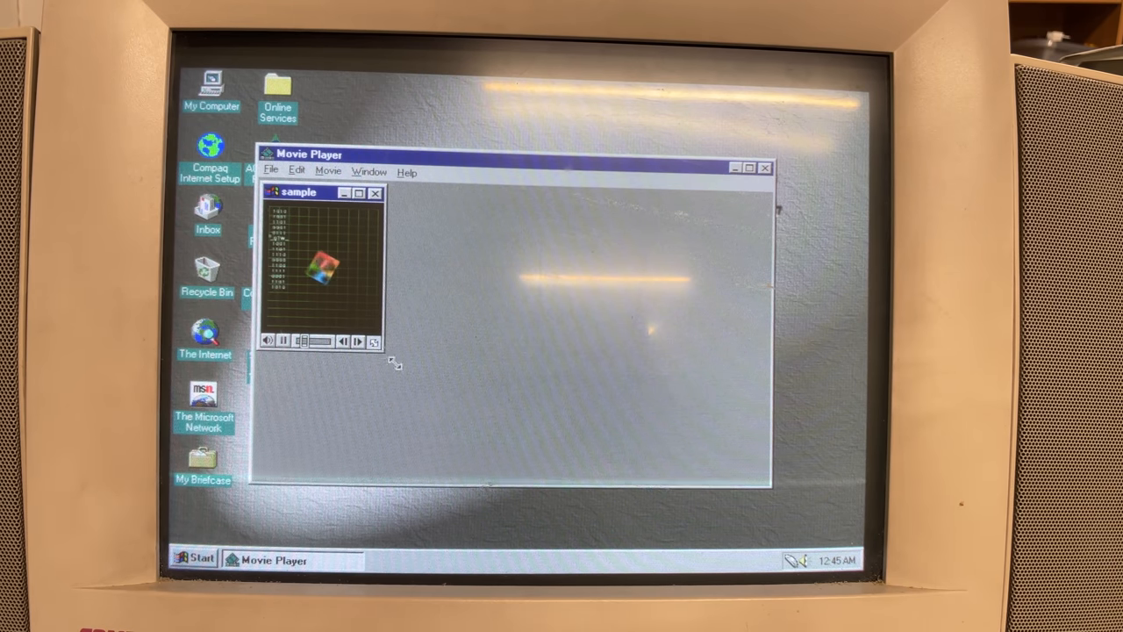
{"action": "left_click", "coordinate": [358, 192]}
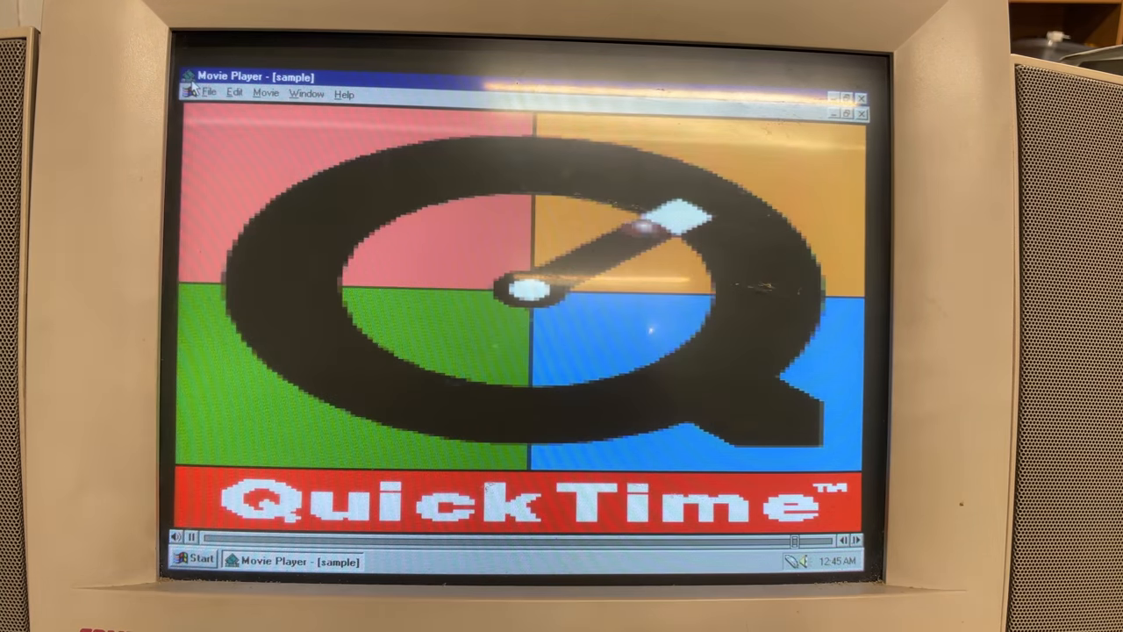
{"action": "left_click", "coordinate": [862, 99]}
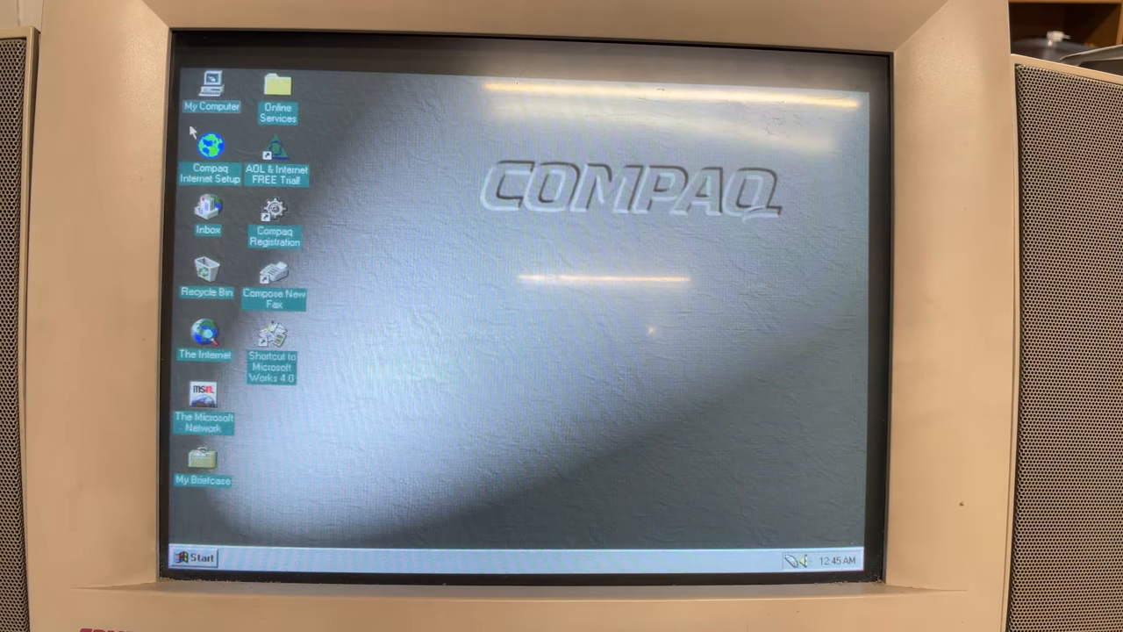
{"action": "left_click", "coordinate": [194, 558]}
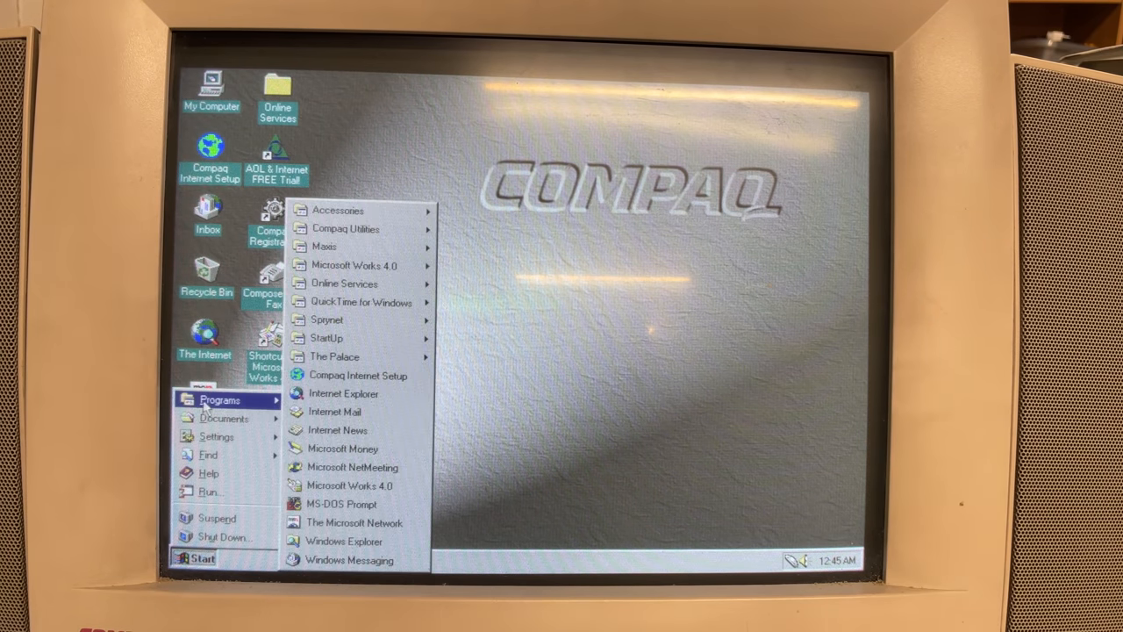
{"action": "mouse_move", "coordinate": [346, 228]}
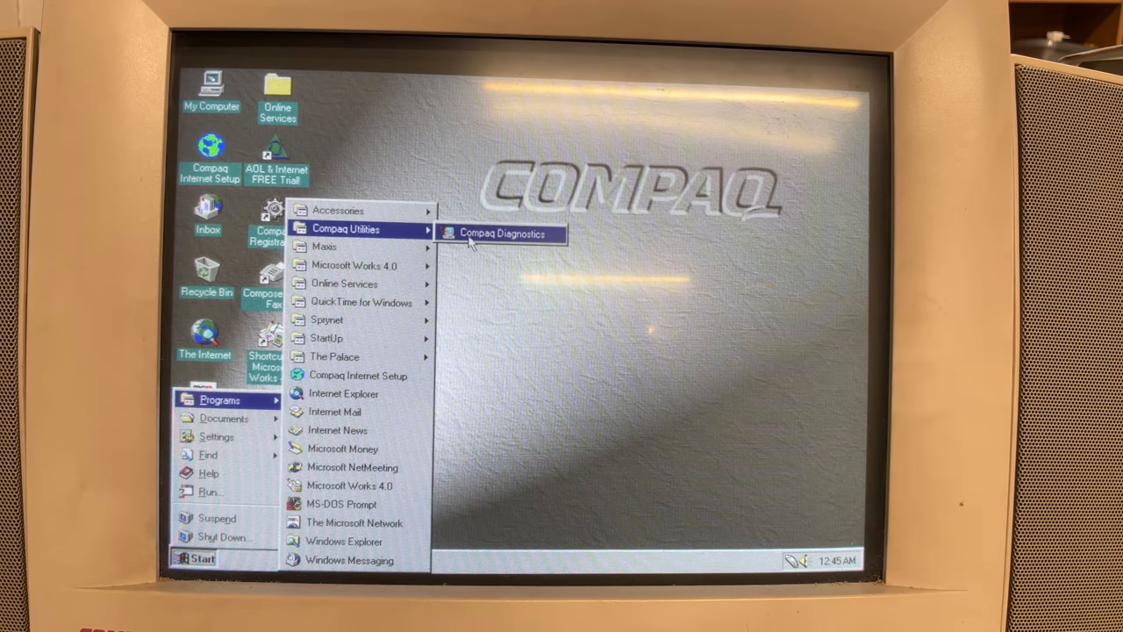
- Launch Compaq Diagnostics from Compaq Utilities to view the system Overview
{"action": "left_click", "coordinate": [501, 233]}
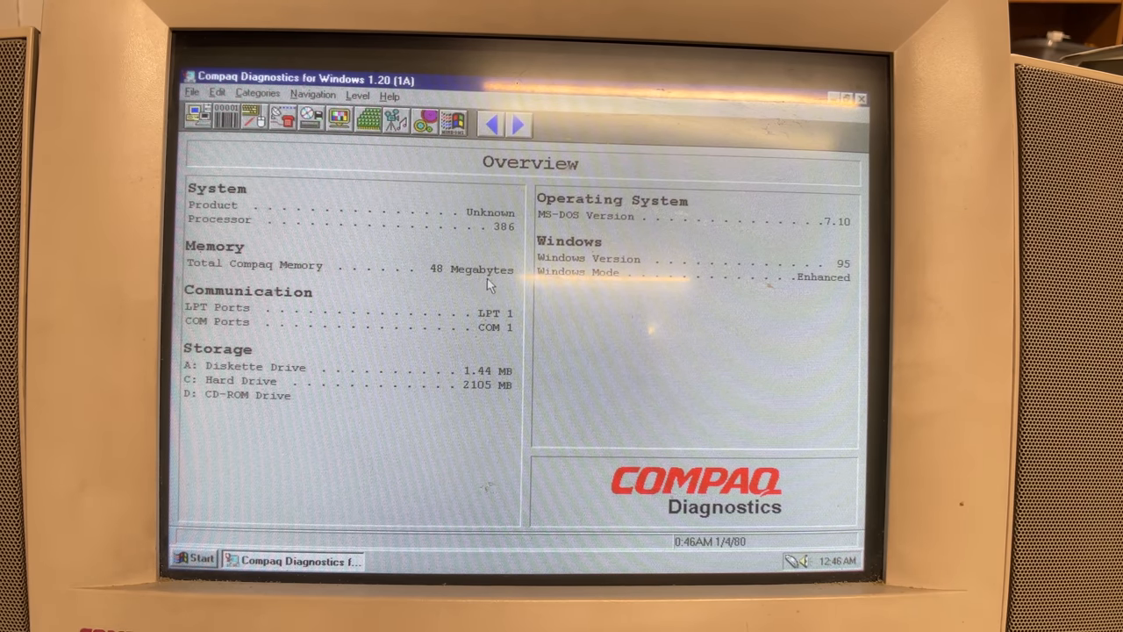
{"action": "mouse_move", "coordinate": [484, 402]}
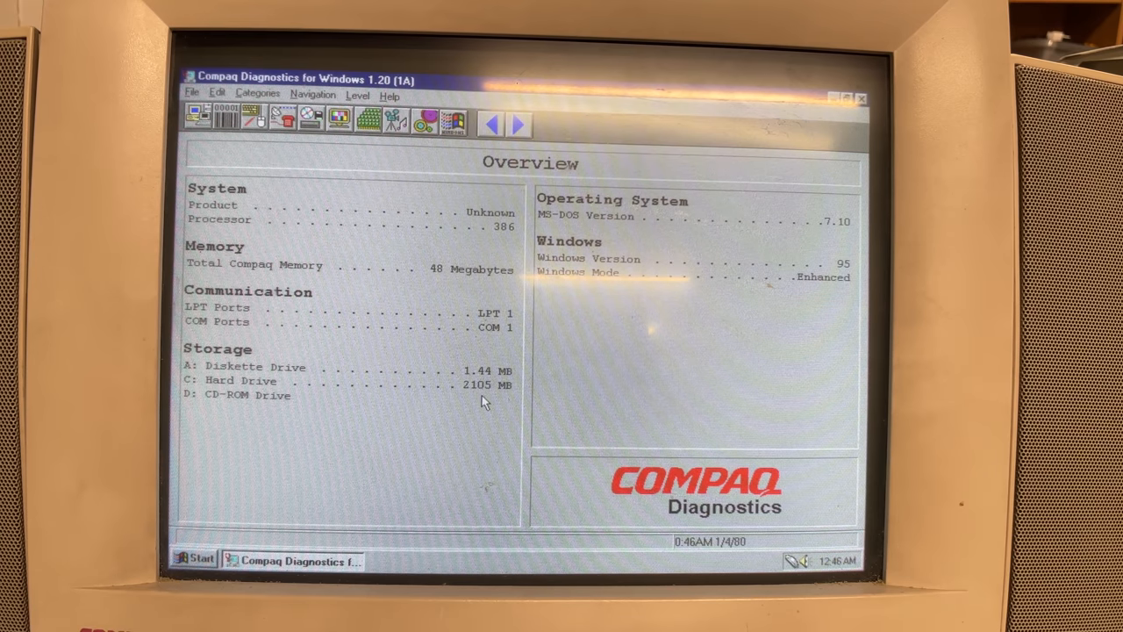
{"action": "mouse_move", "coordinate": [828, 283]}
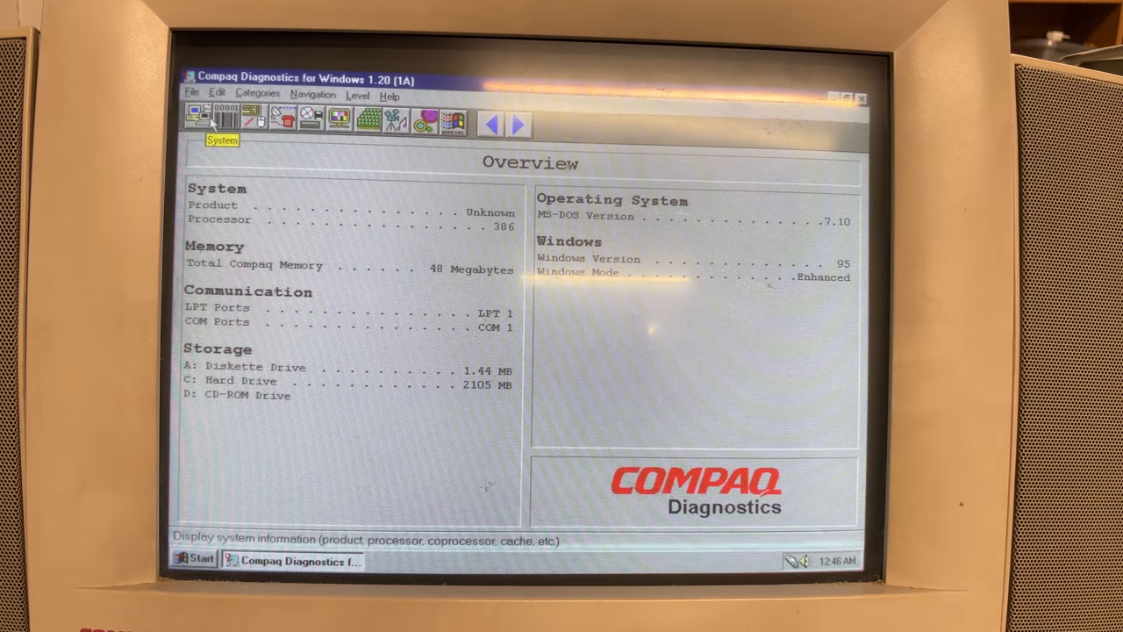
- Show Compaq Diagnostics' System details (386 processor, 387 coprocessor), then close it
{"action": "left_click", "coordinate": [196, 113]}
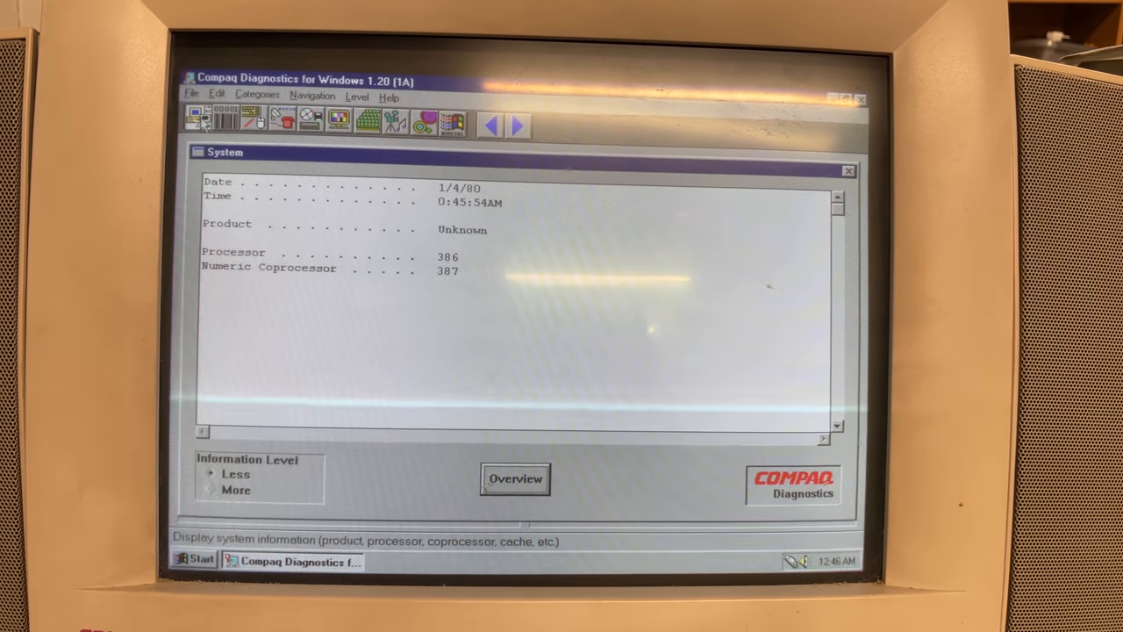
{"action": "left_click", "coordinate": [212, 490]}
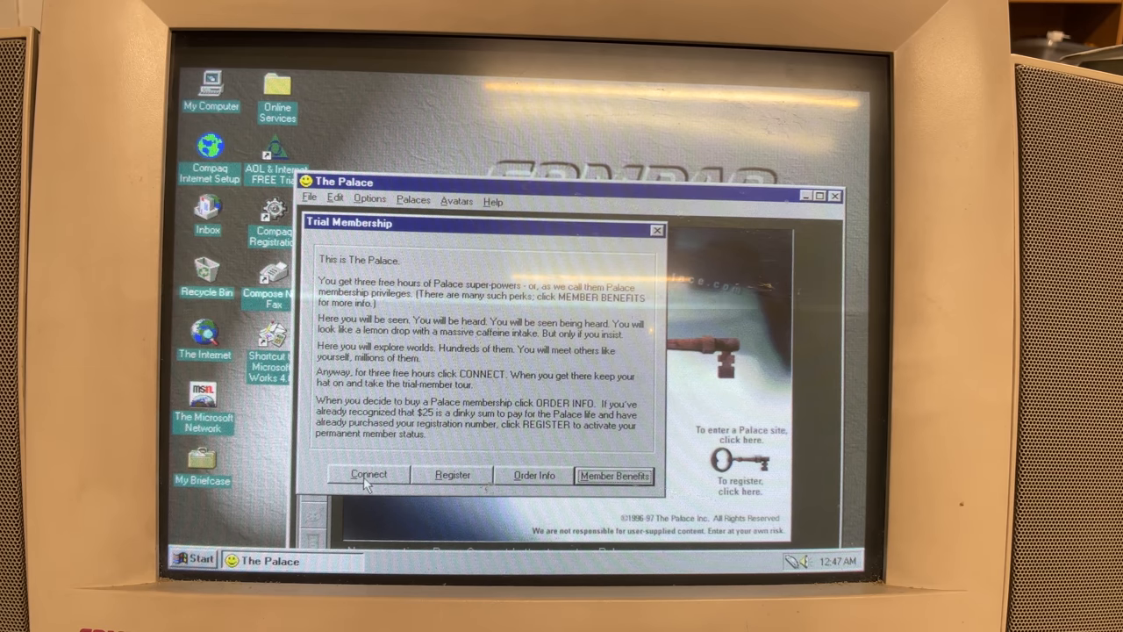
- Attempt a trial connection to welcome.thepalace.com and dismiss the server-not-found error
{"action": "left_click", "coordinate": [368, 473]}
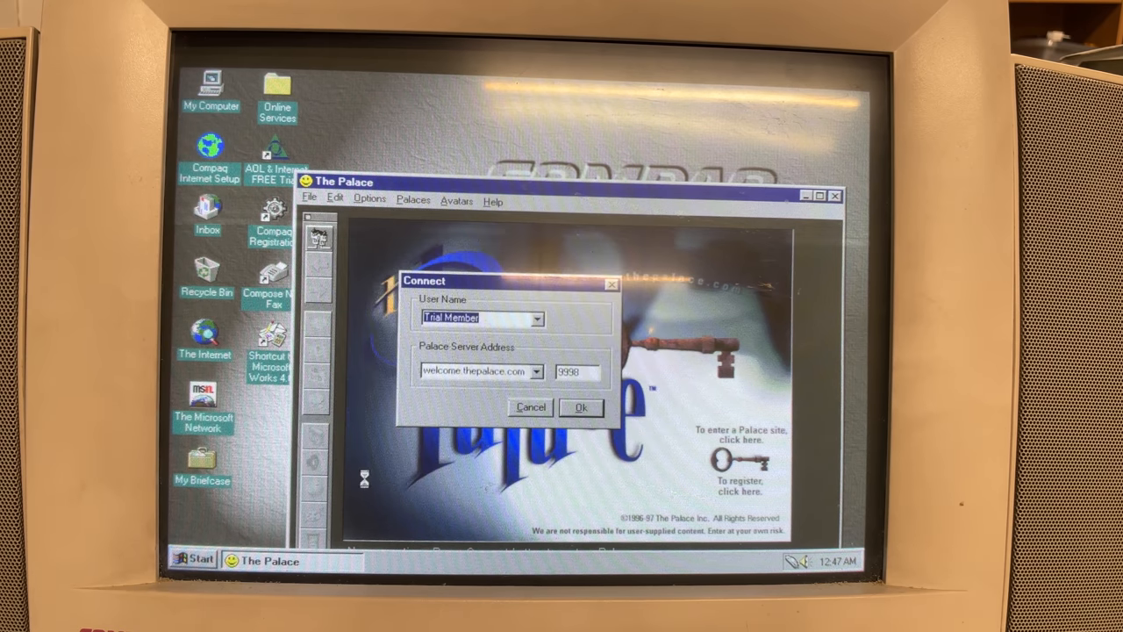
{"action": "left_click", "coordinate": [581, 407]}
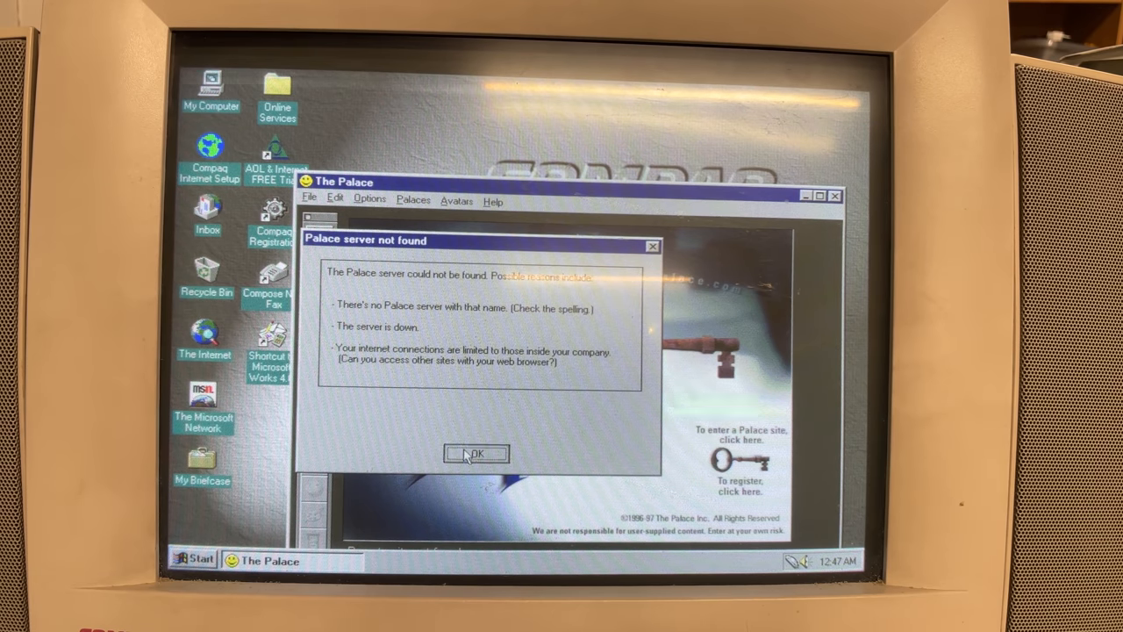
{"action": "left_click", "coordinate": [474, 454]}
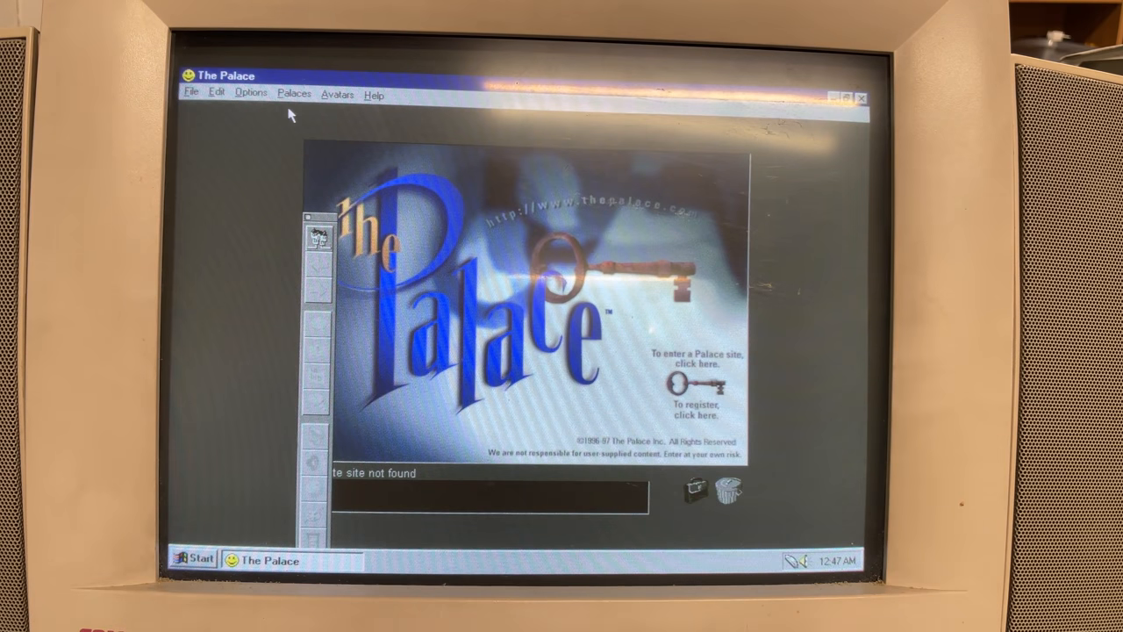
{"action": "left_click", "coordinate": [294, 93]}
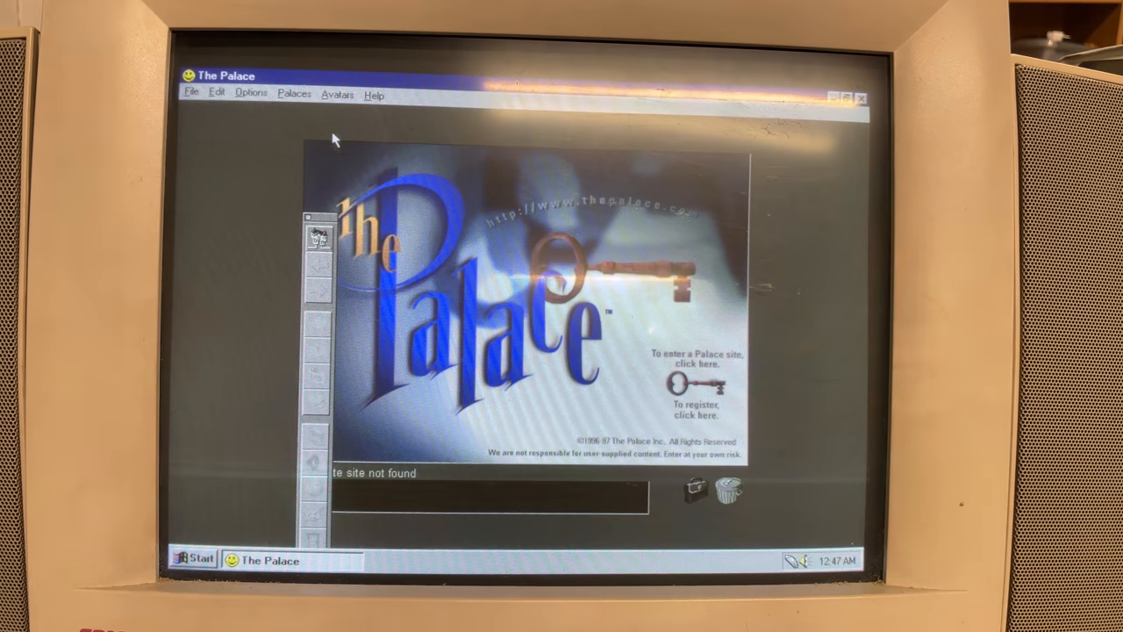
{"action": "left_click", "coordinate": [191, 94]}
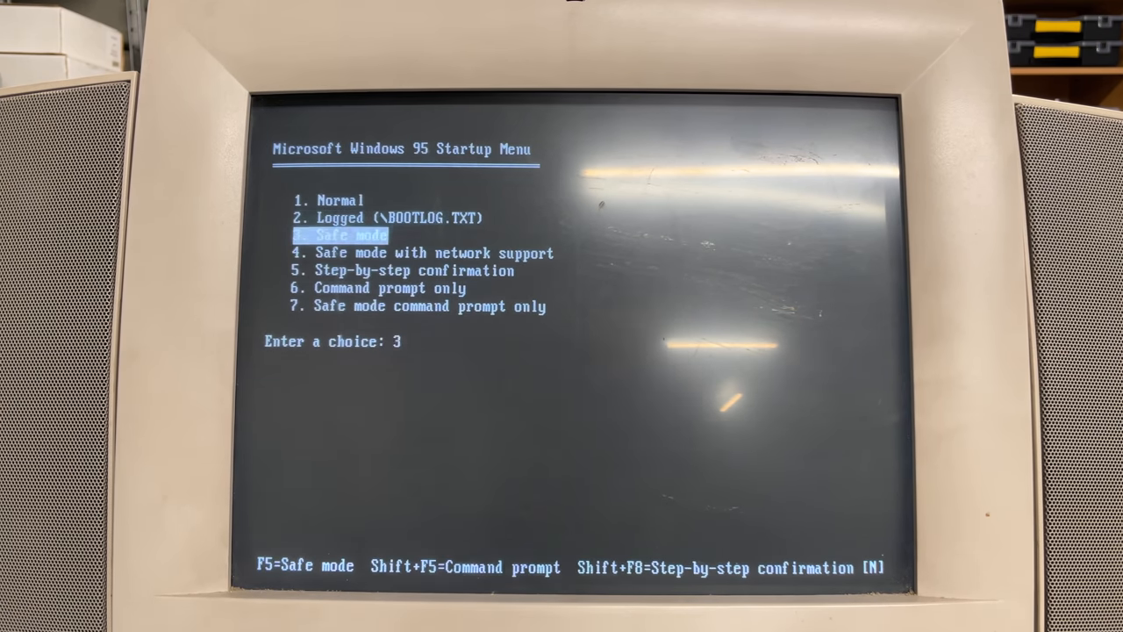
- Move the Startup Menu selection toward 'Safe mode command prompt only'
{"action": "key", "text": "Down"}
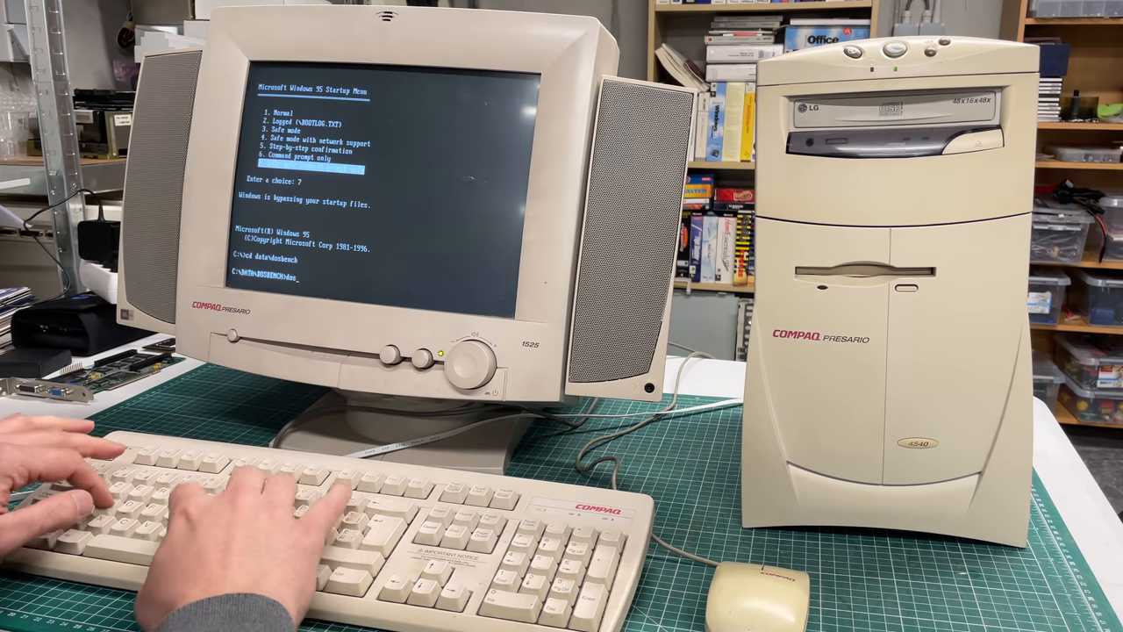
{"action": "key", "text": "enter"}
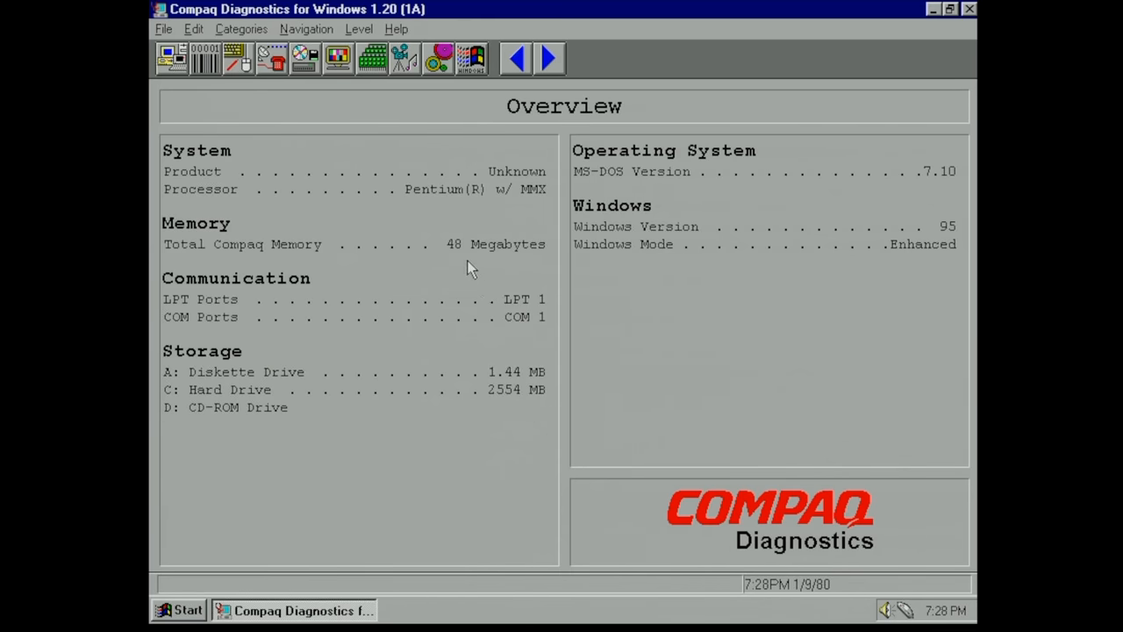
{"action": "mouse_move", "coordinate": [499, 199]}
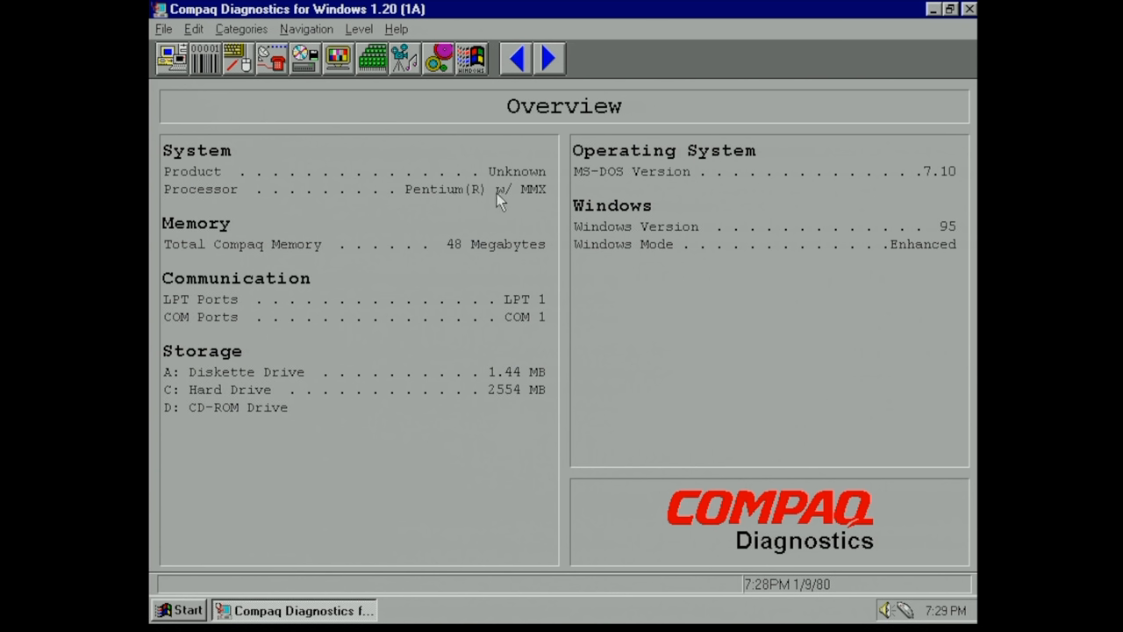
{"action": "mouse_move", "coordinate": [518, 200]}
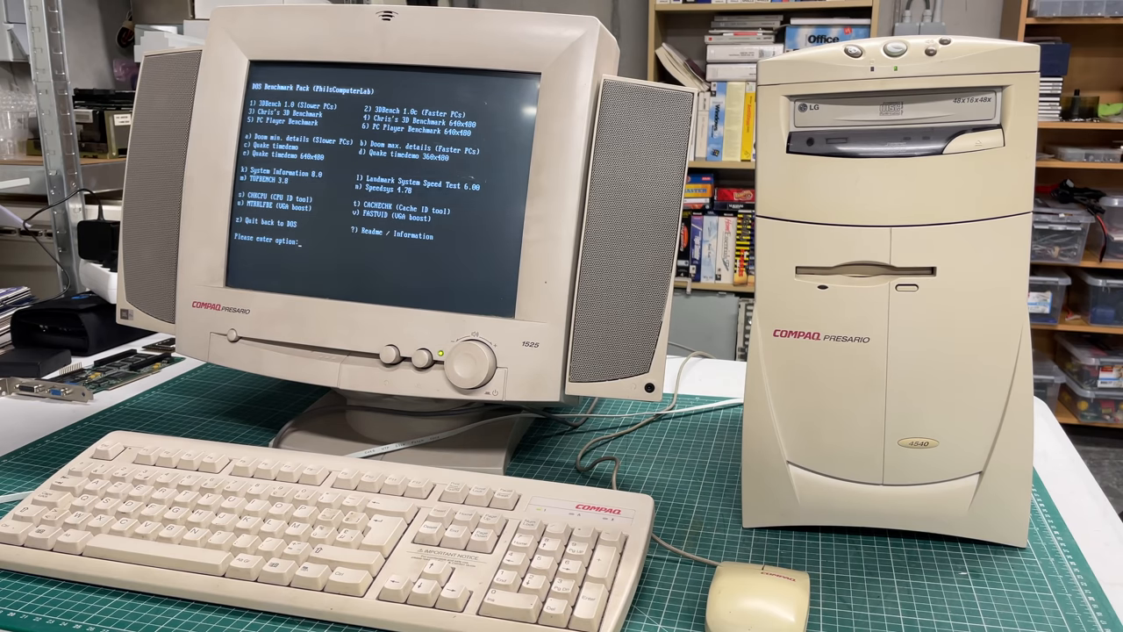
- Enter option 5 at the DOS Benchmark Pack prompt for PC Player Benchmark
{"action": "type", "text": "5"}
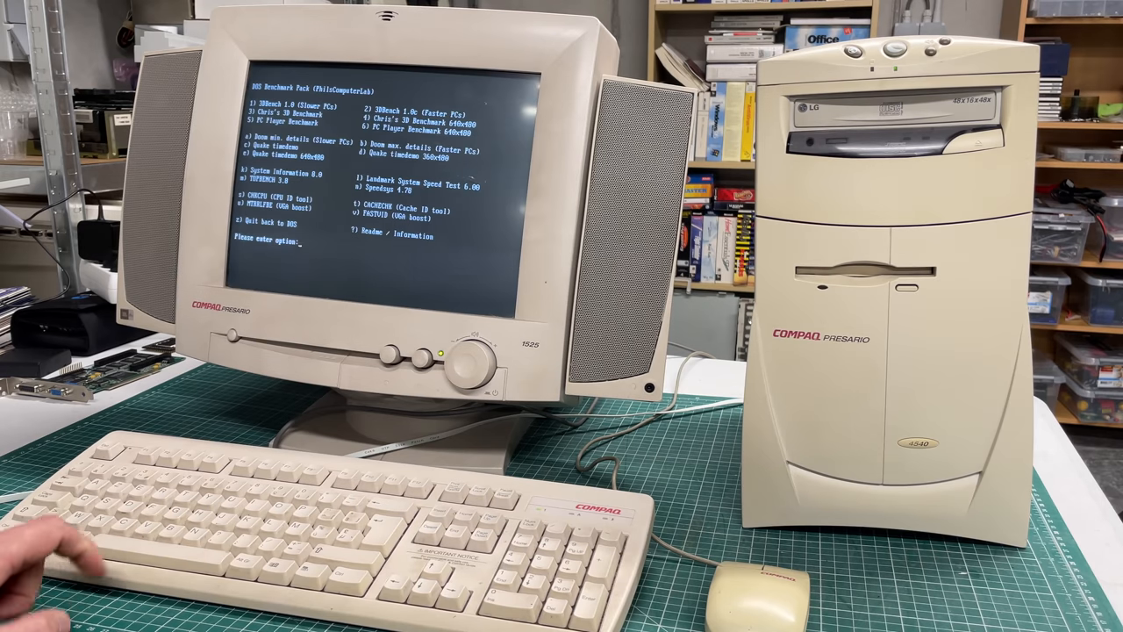
- Enter option 6 to launch PC Player Benchmark at 640x480
{"action": "type", "text": "6"}
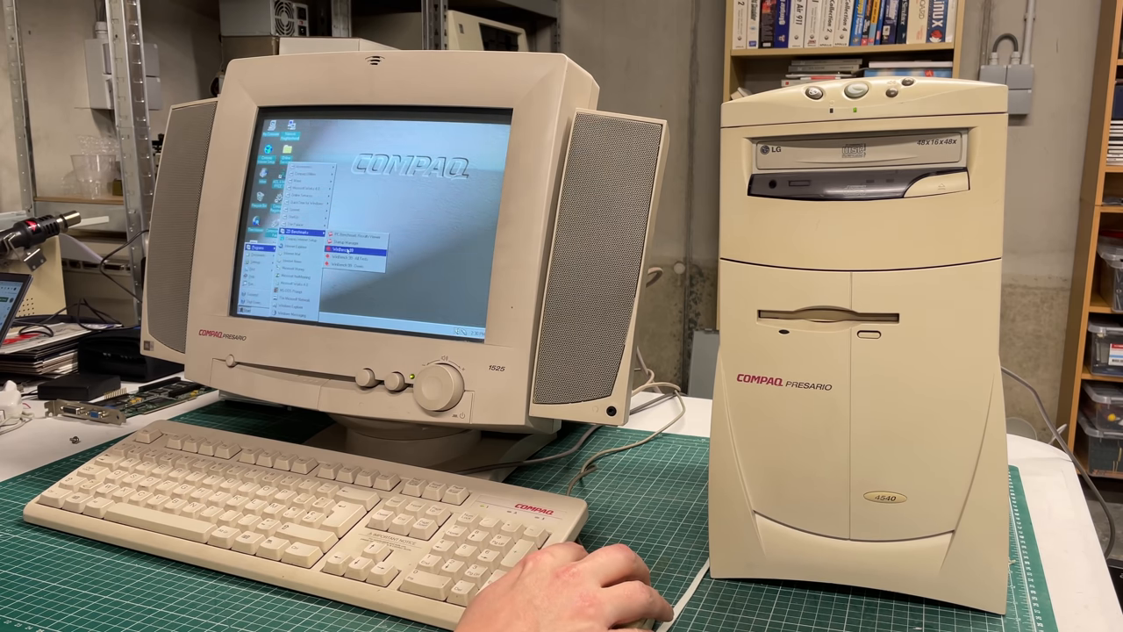
- Launch the WinBench 99 shortcut from the Windows 95 benchmarks program group
{"action": "left_click", "coordinate": [342, 251]}
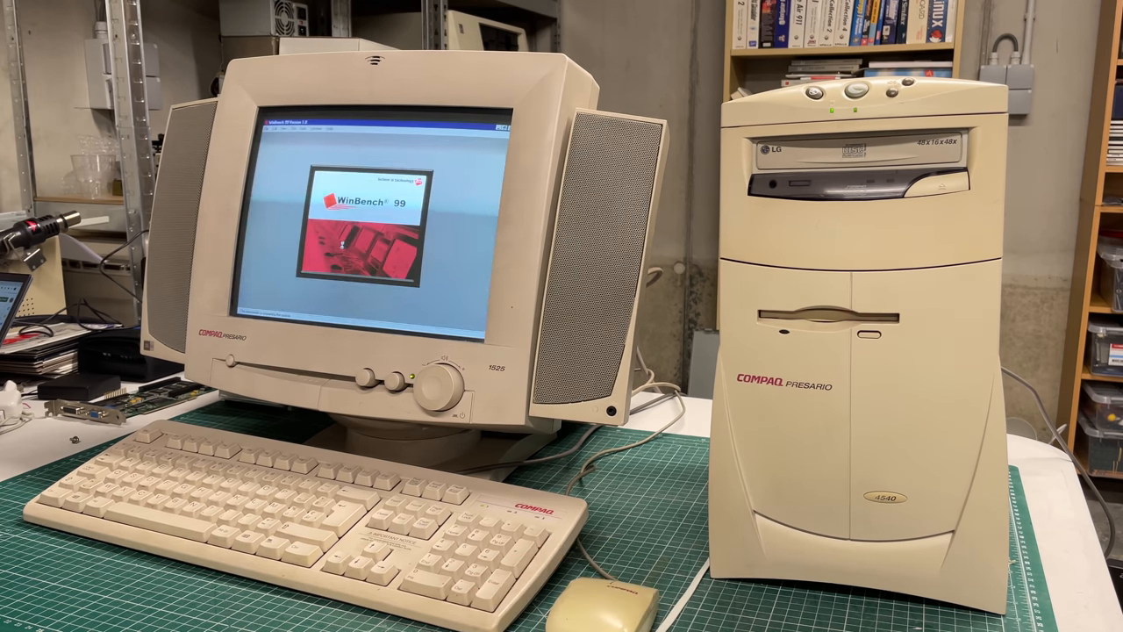